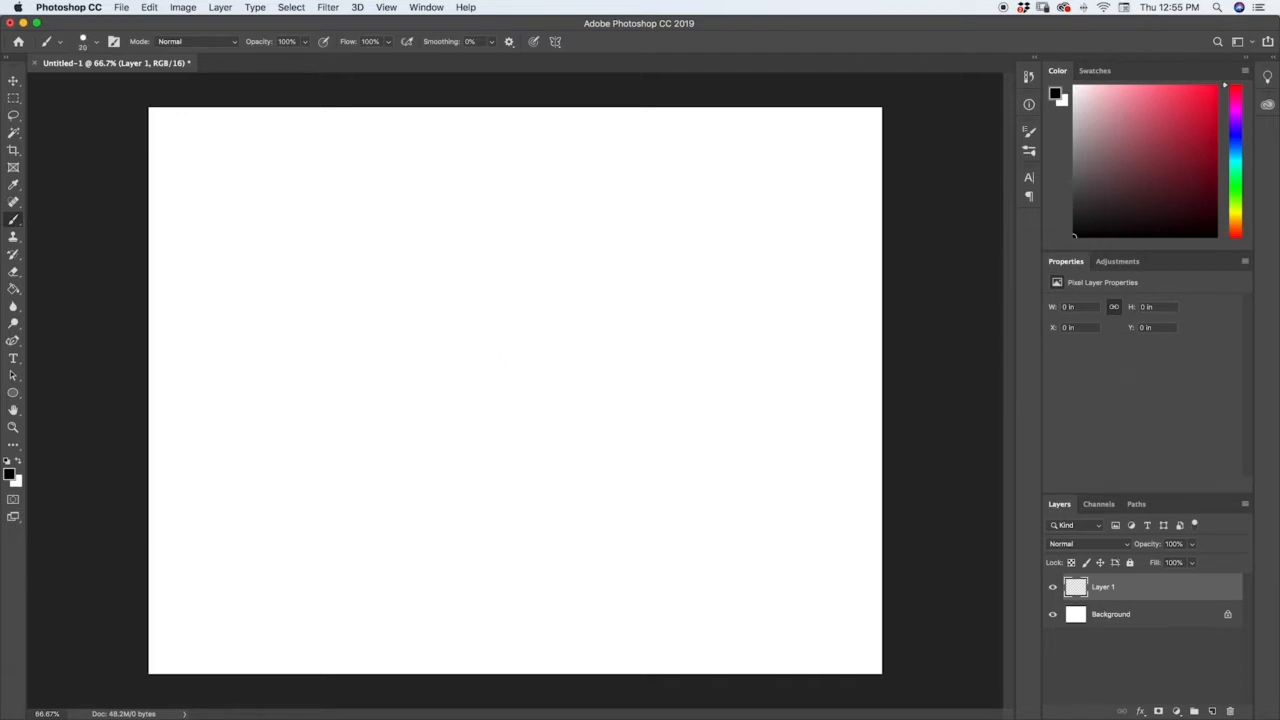
Sketch a black rectangle outline with a squiggle inside, plus two more rectangles stacked behind it
drag(372, 296, 592, 296)
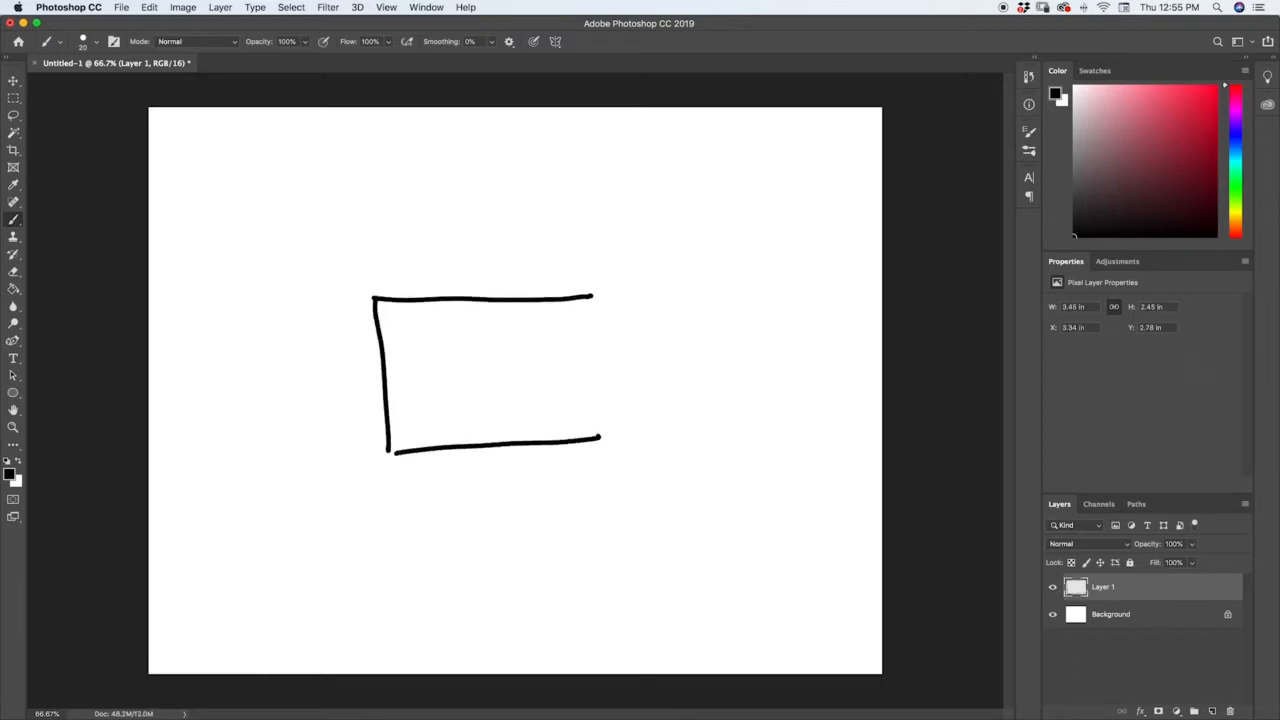
drag(590, 296, 600, 438)
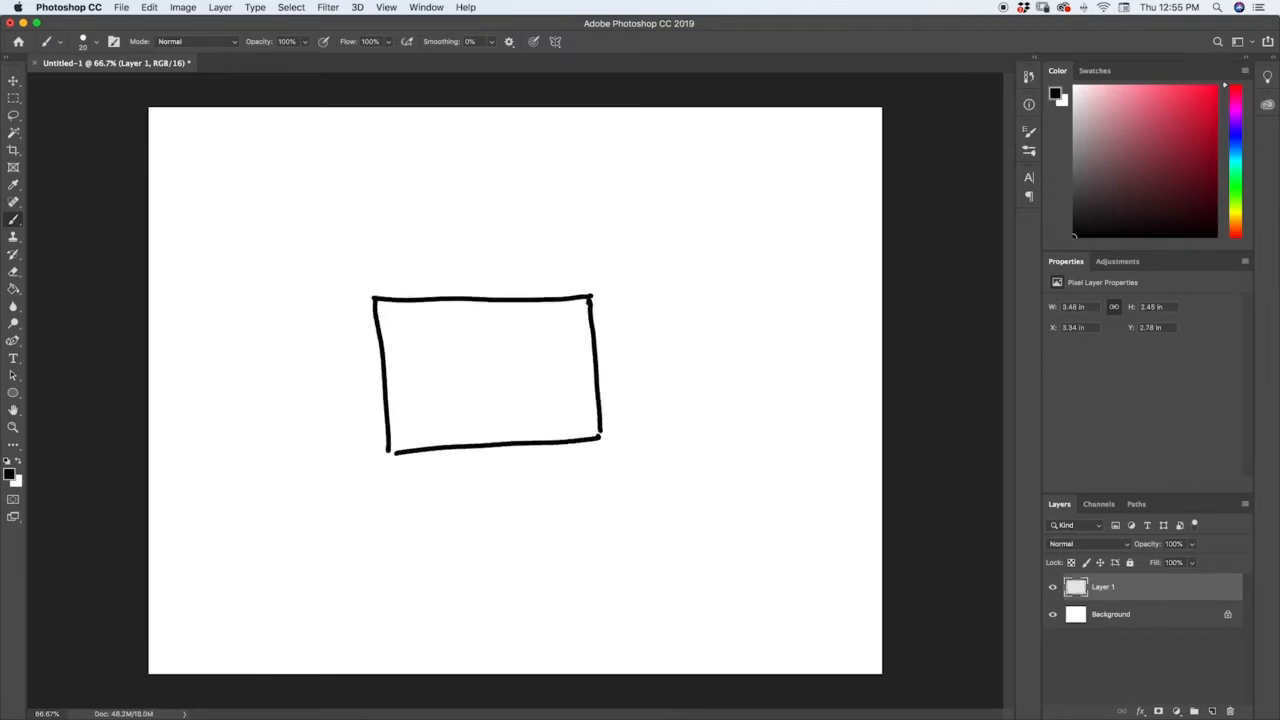
drag(436, 370, 564, 380)
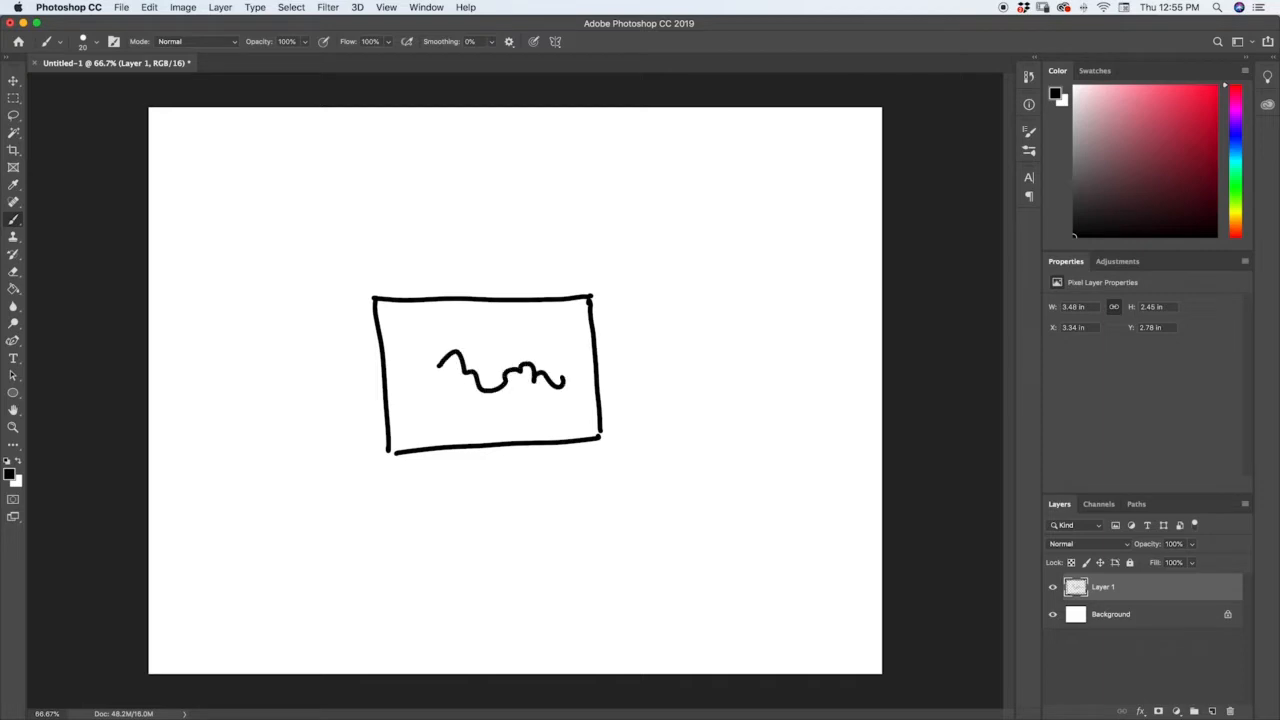
drag(400, 296, 398, 264)
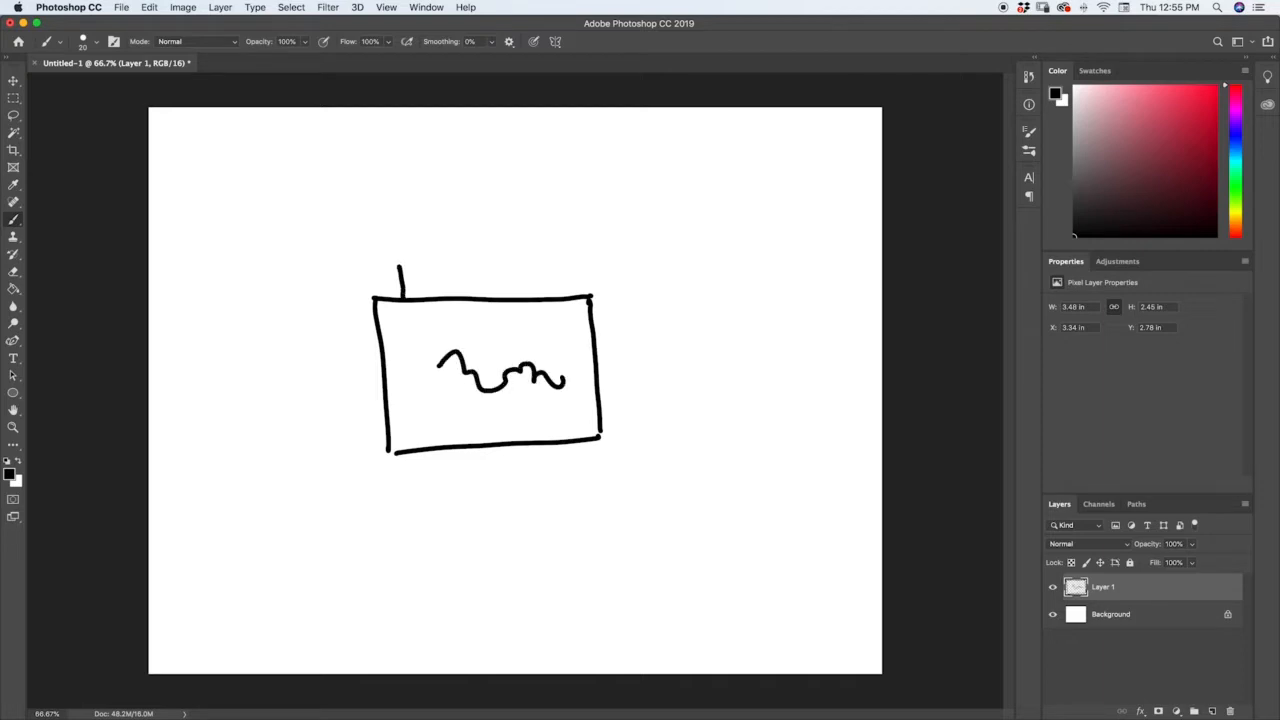
drag(400, 270, 636, 410)
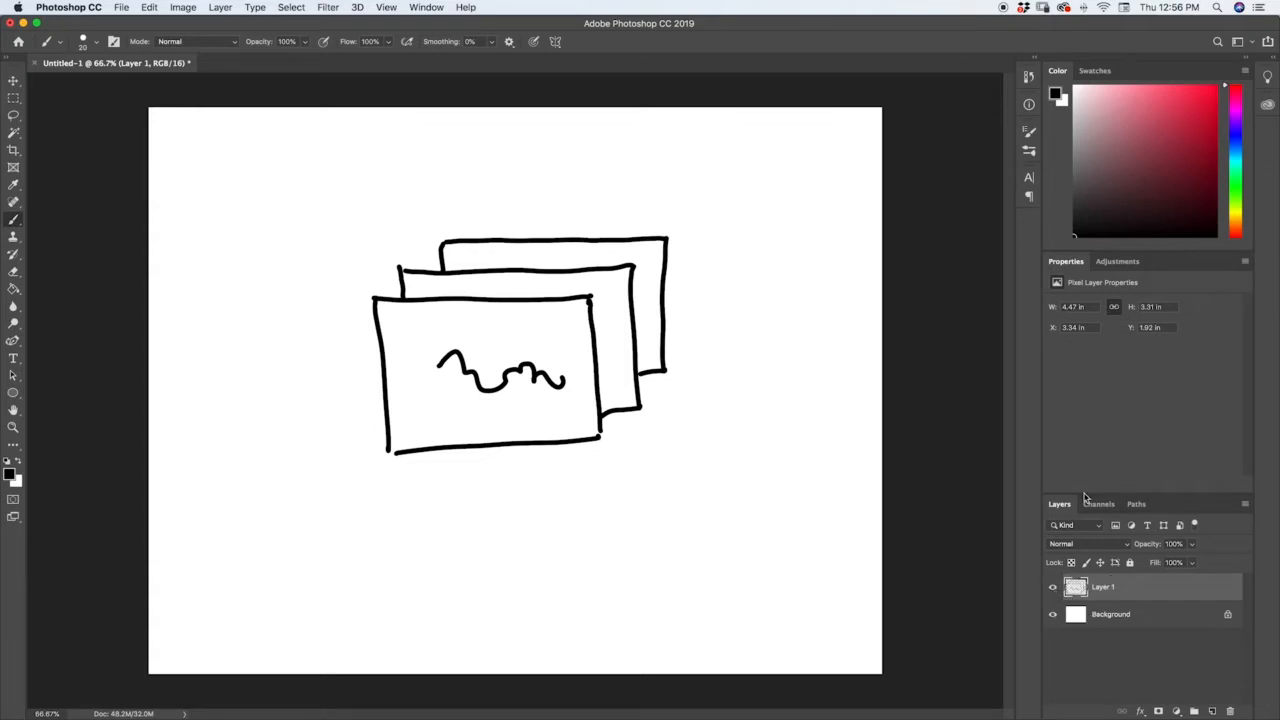
mouse_move(1036, 680)
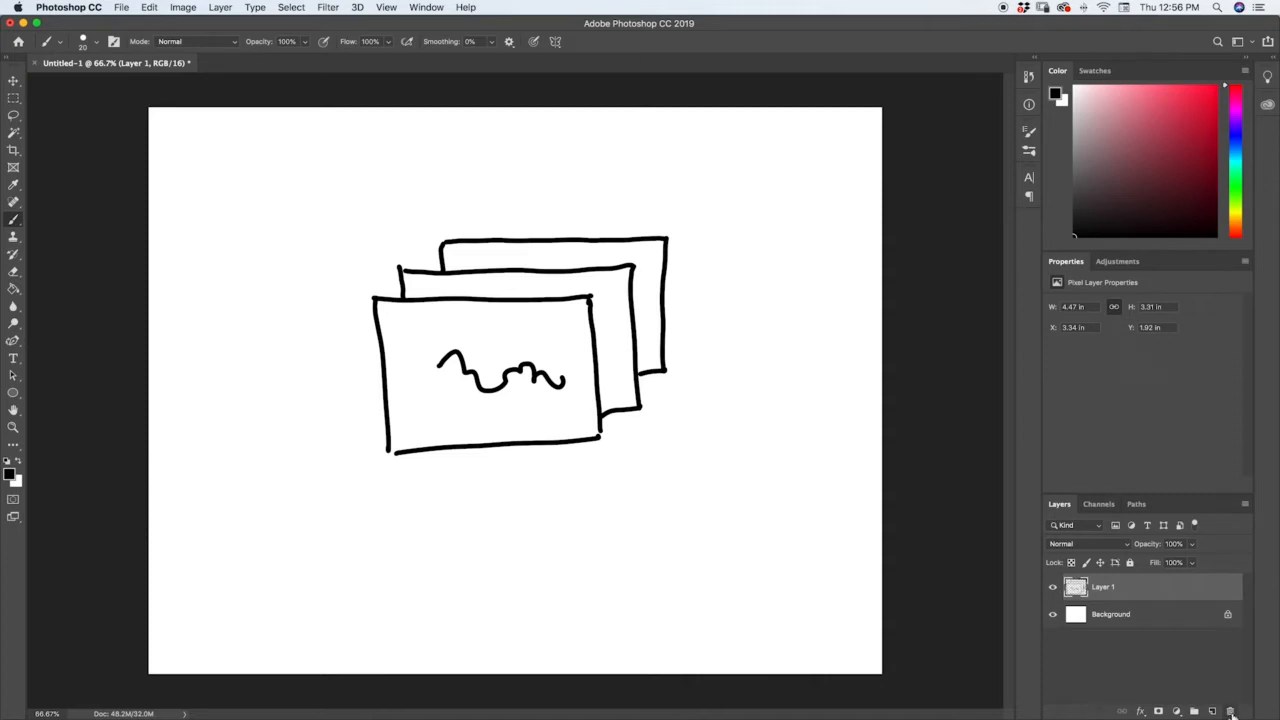
Delete Layer 1, the sketch layer, confirming Yes so only the white background remains
click(1212, 712)
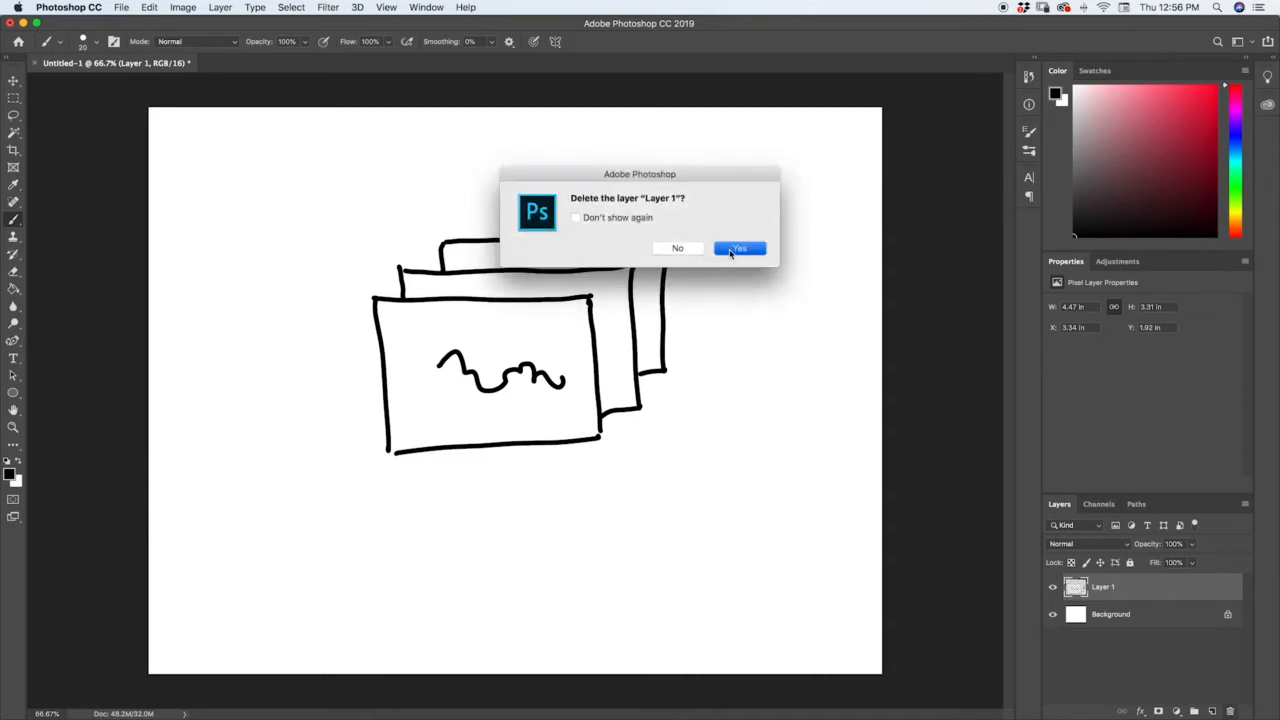
click(738, 248)
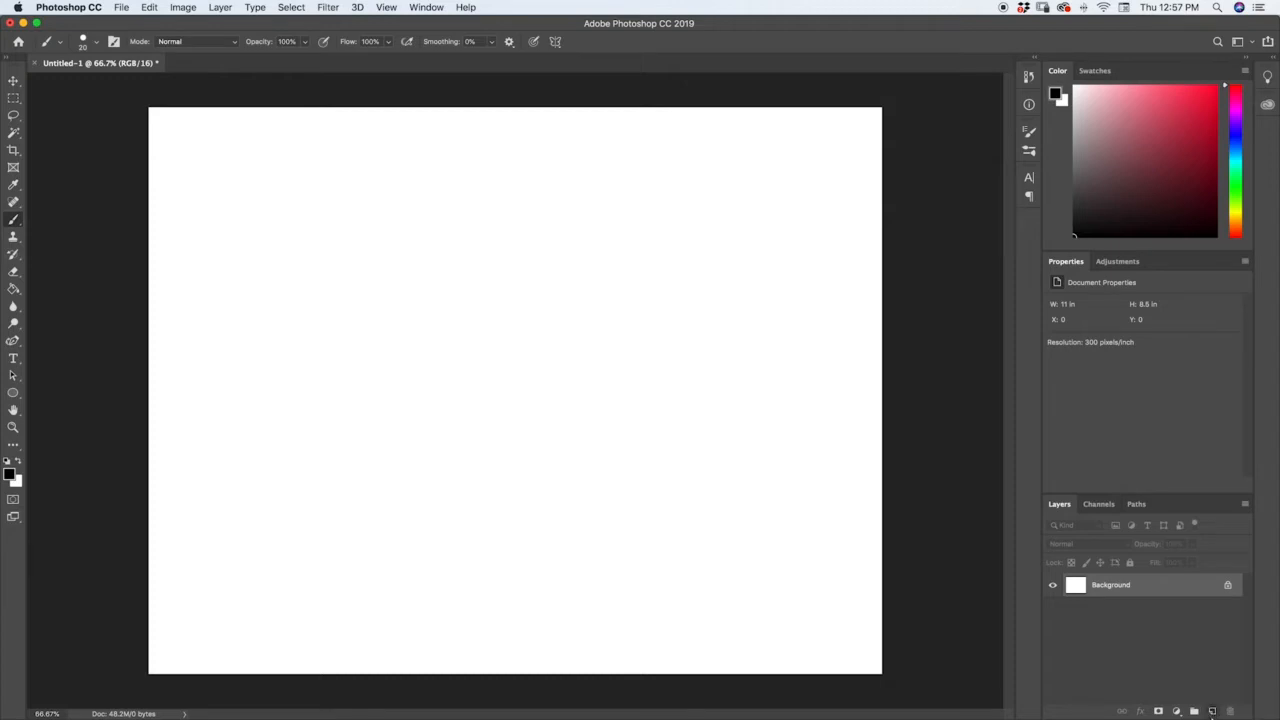
Create a new empty layer above the background and keep its Opacity at 100%
click(1212, 712)
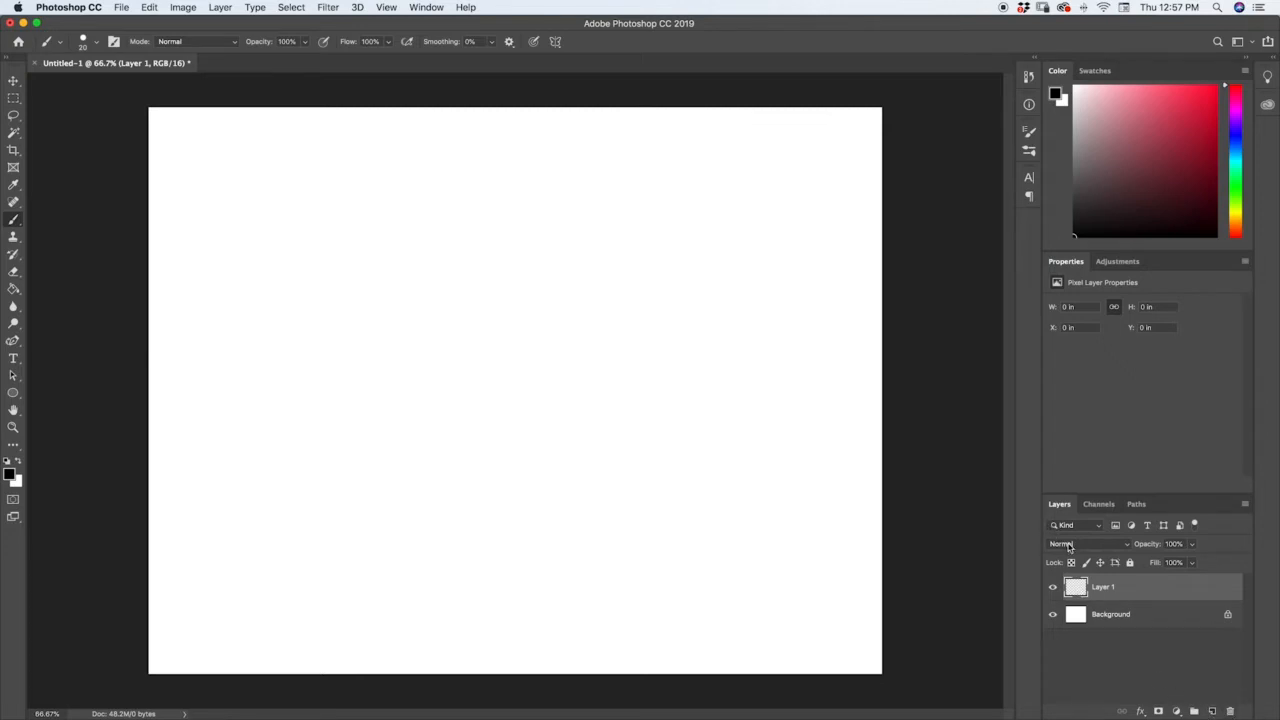
click(1088, 544)
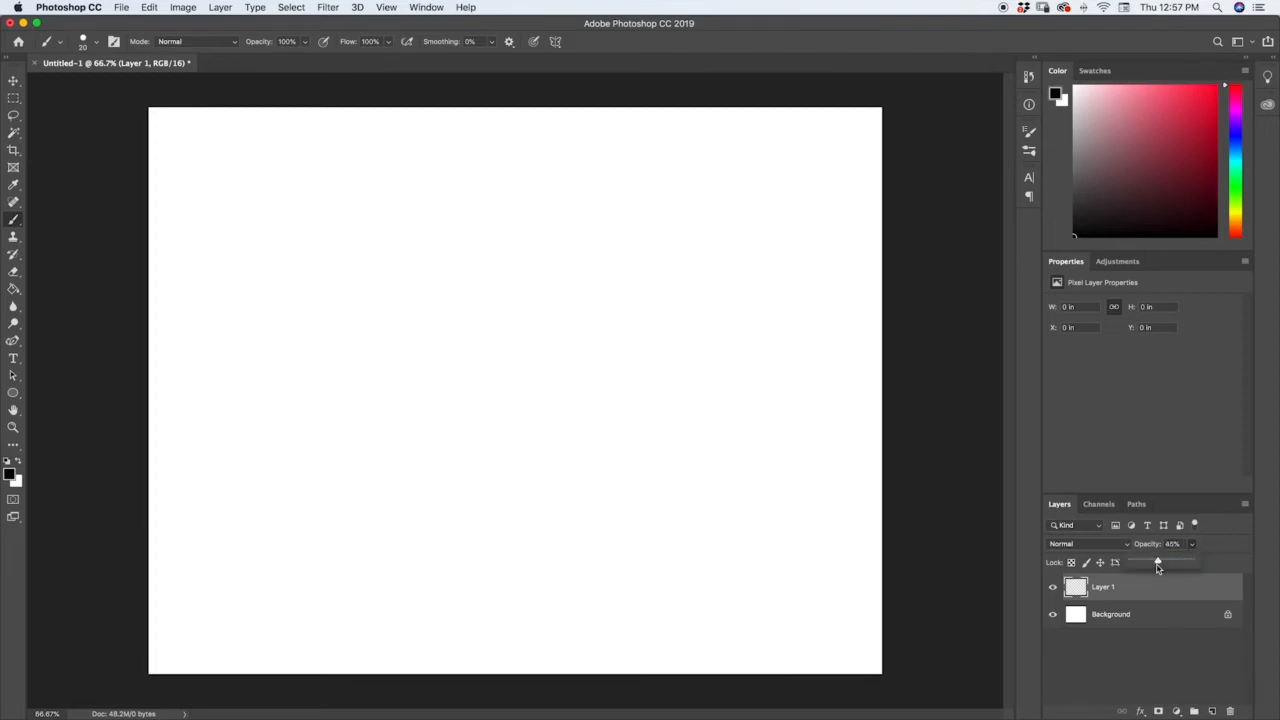
drag(1158, 560, 1180, 560)
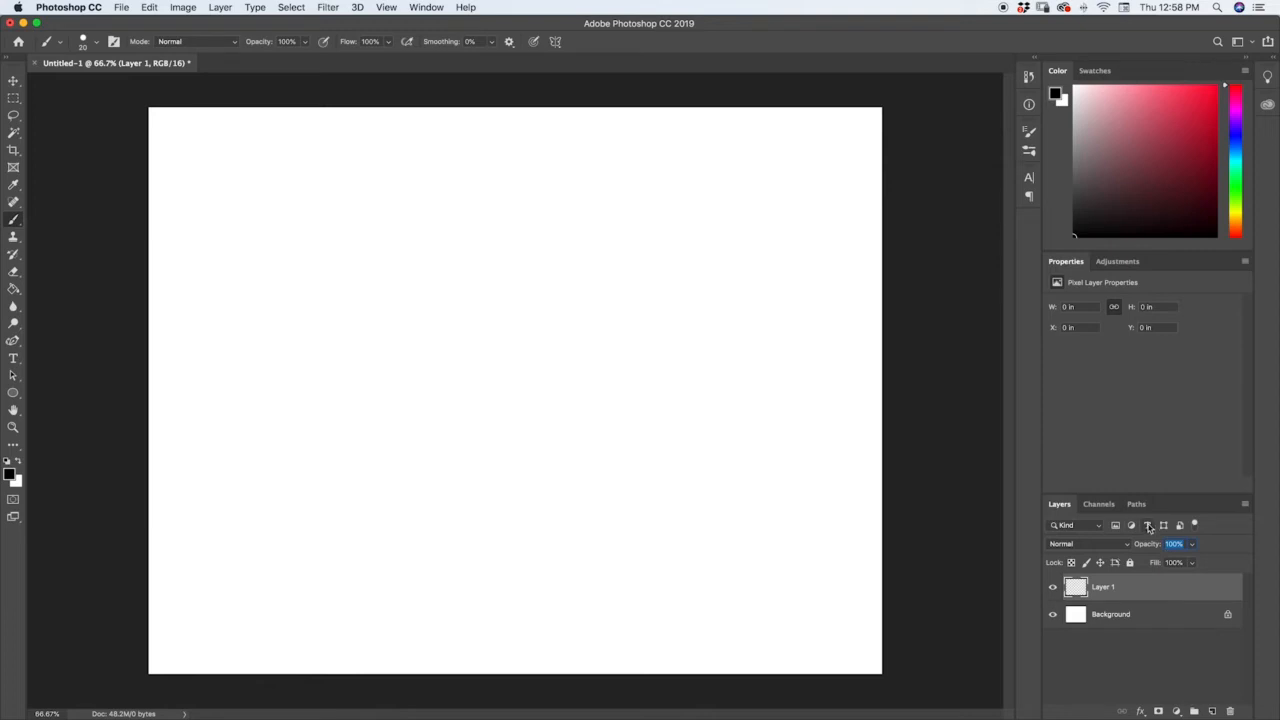
mouse_move(1148, 528)
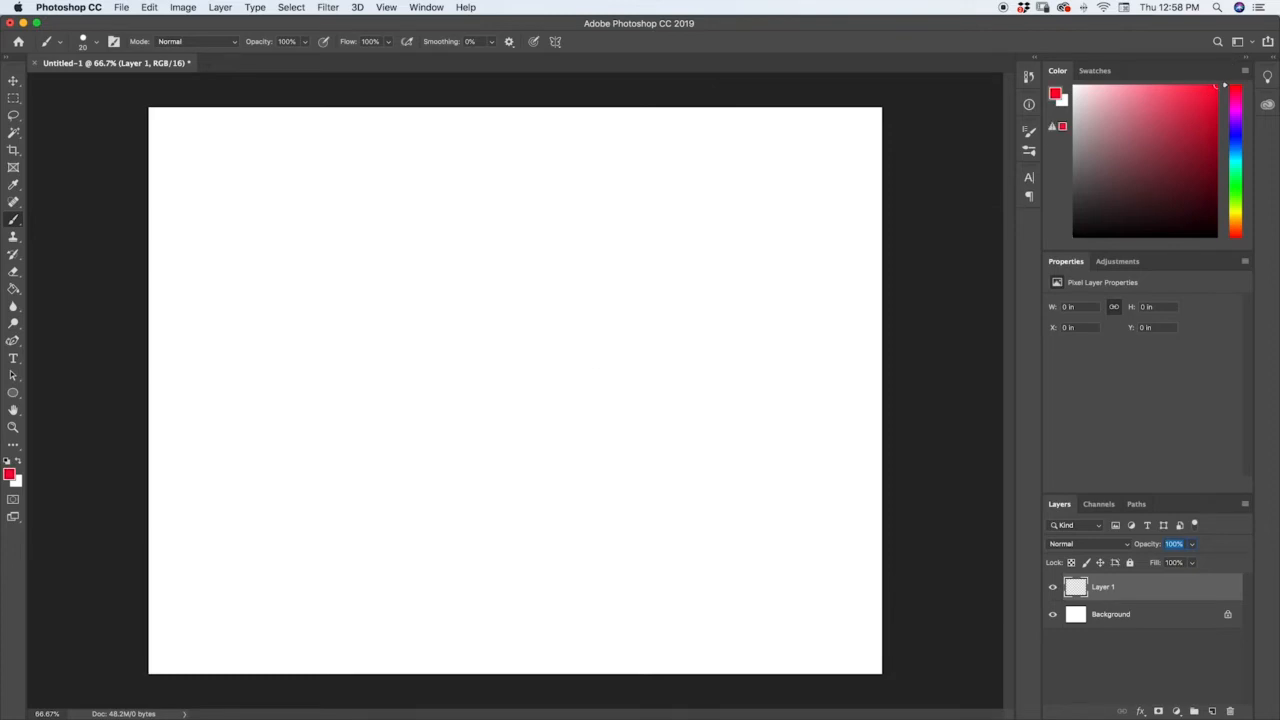
Paint a red circle at canvas centre, then add new layers for the green square and blue triangle
click(596, 370)
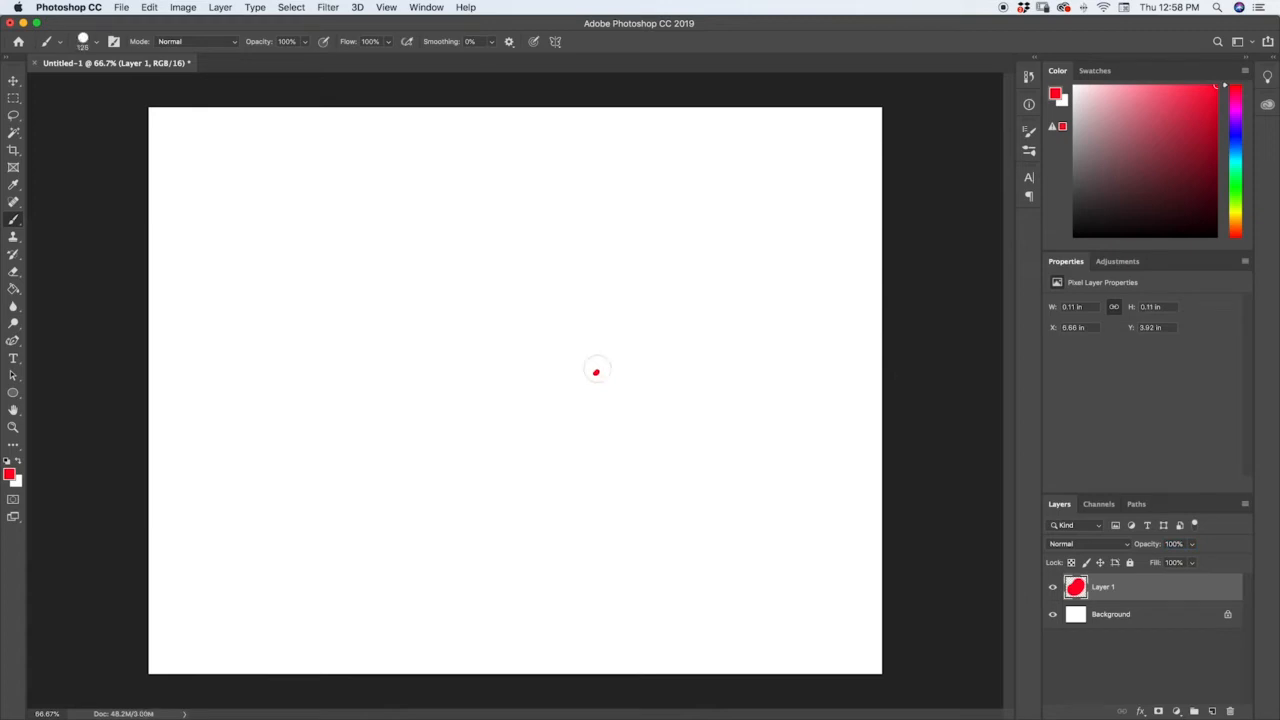
click(596, 368)
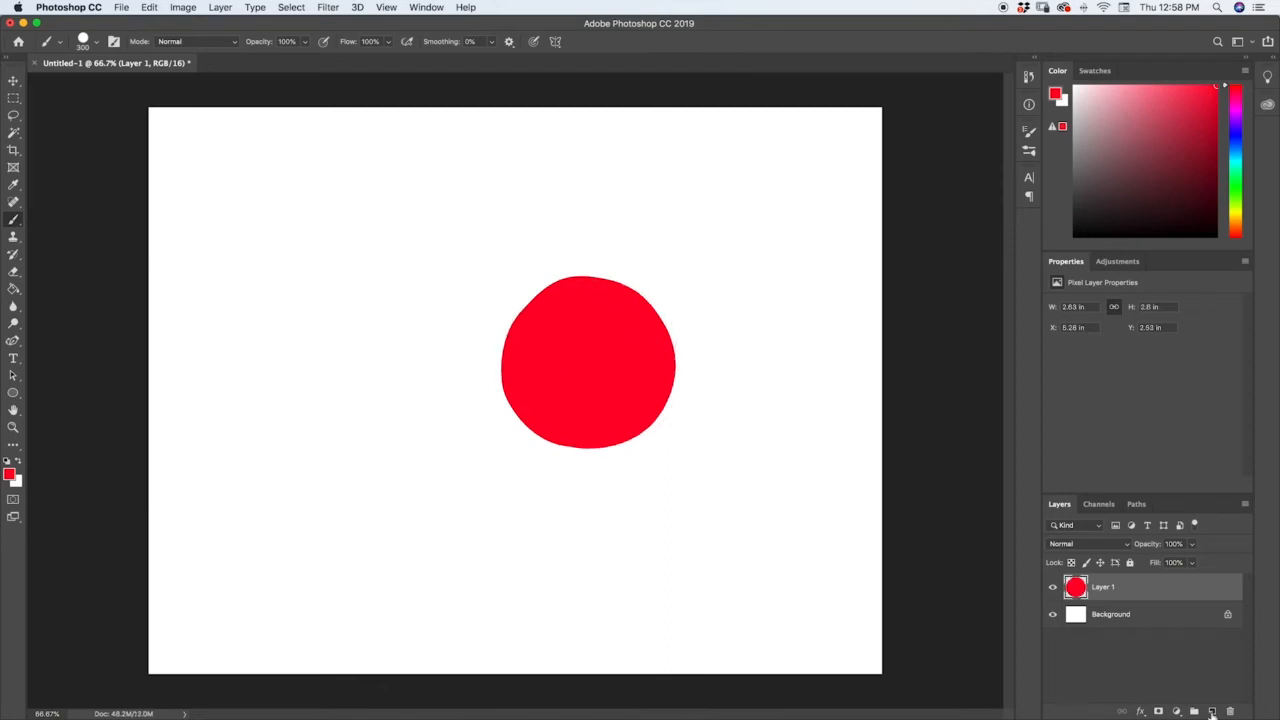
click(1212, 712)
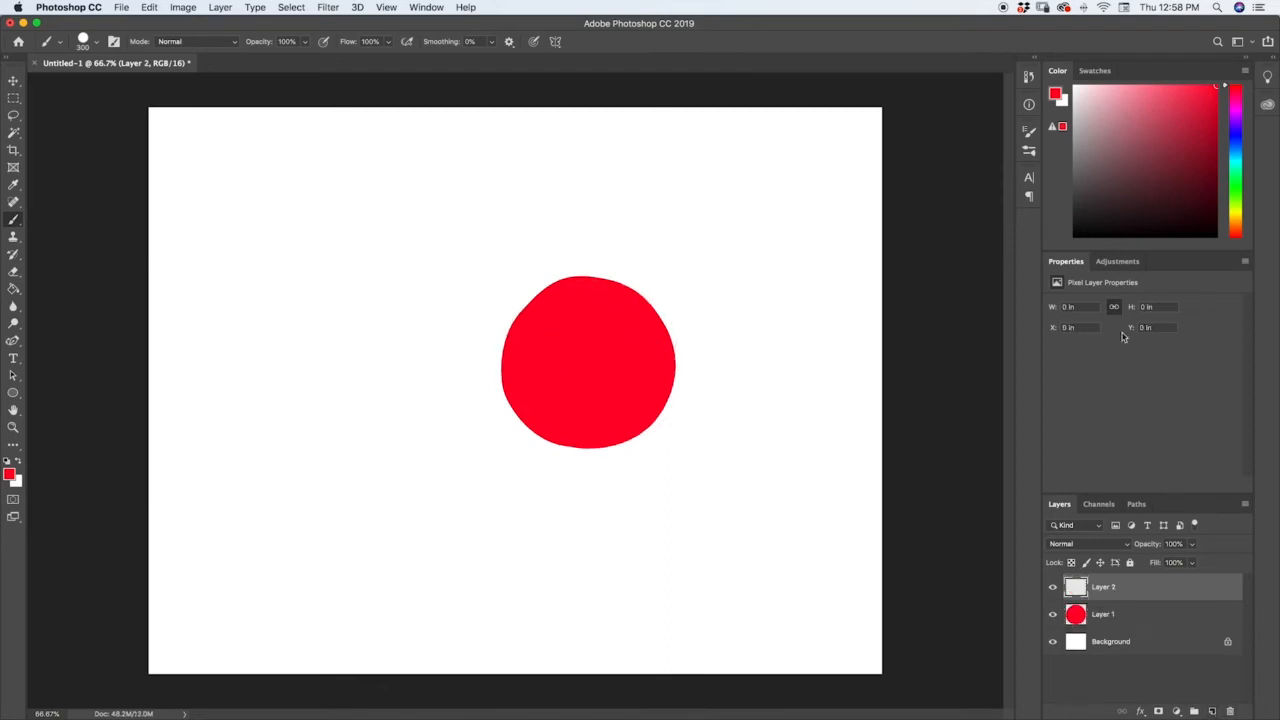
click(1234, 172)
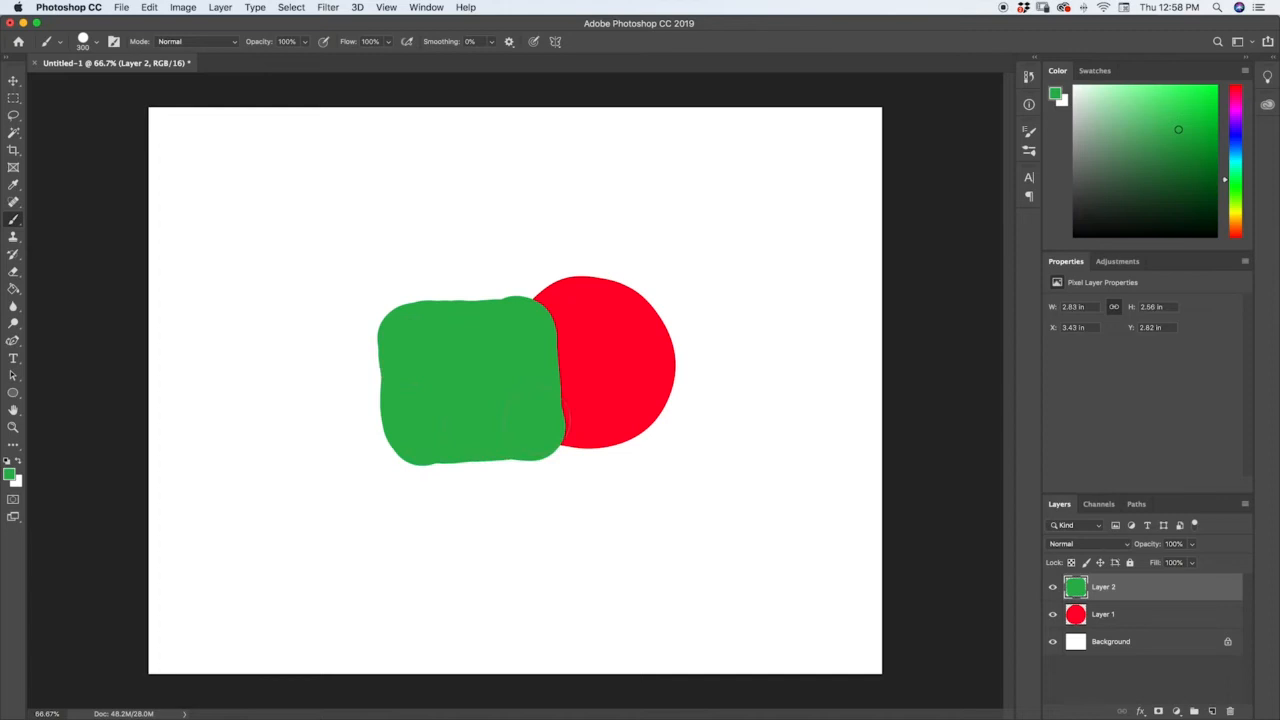
click(1212, 712)
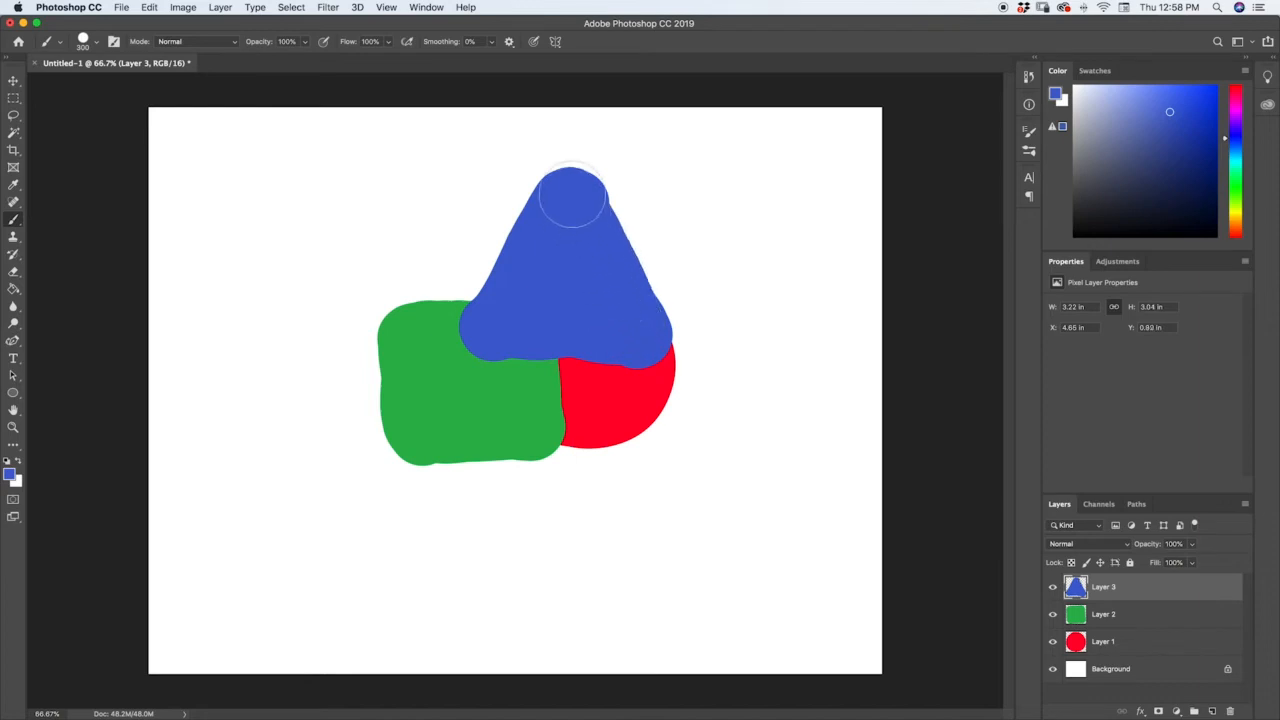
mouse_move(652, 216)
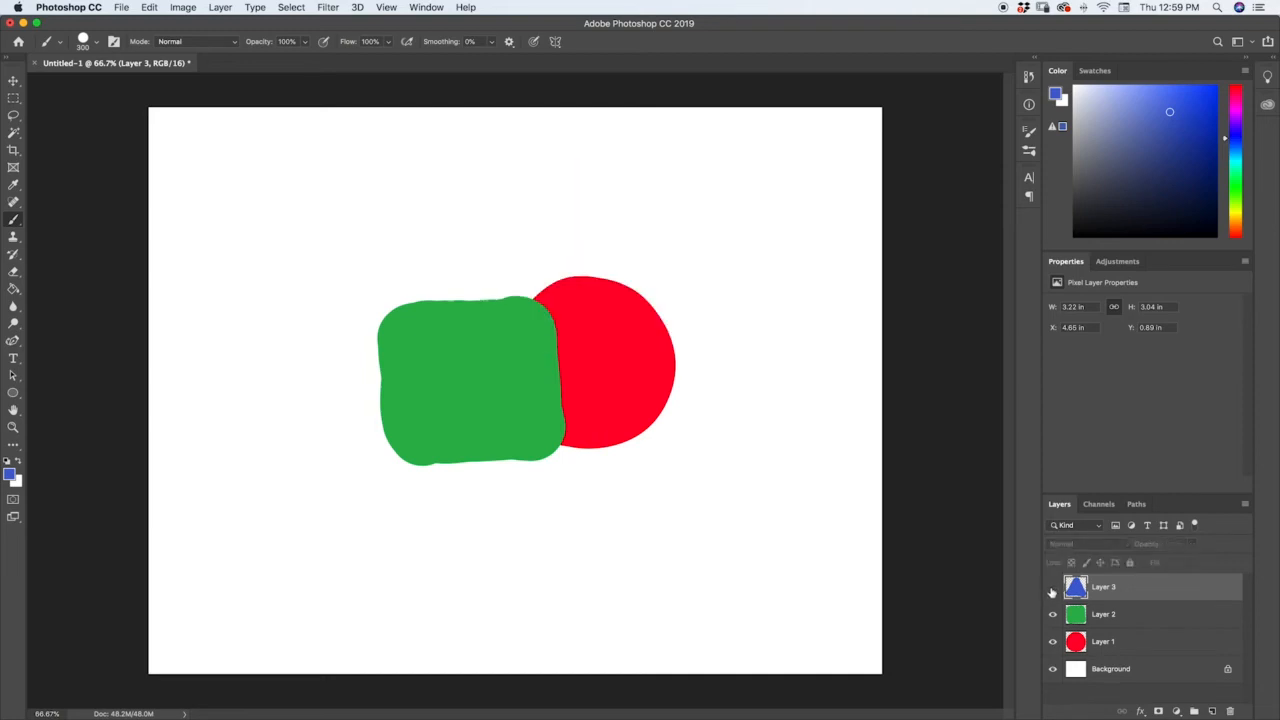
Toggle shape visibility to check them, then move the green square's layer above the blue triangle
click(1052, 588)
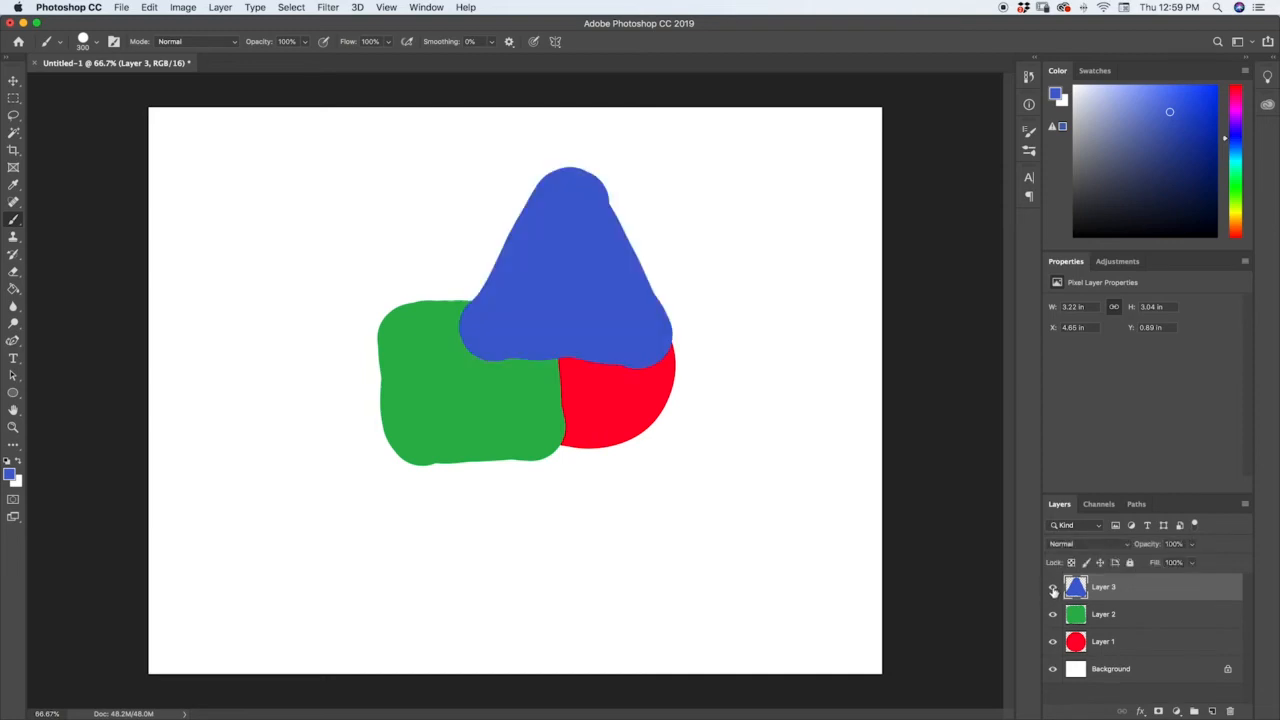
click(1052, 614)
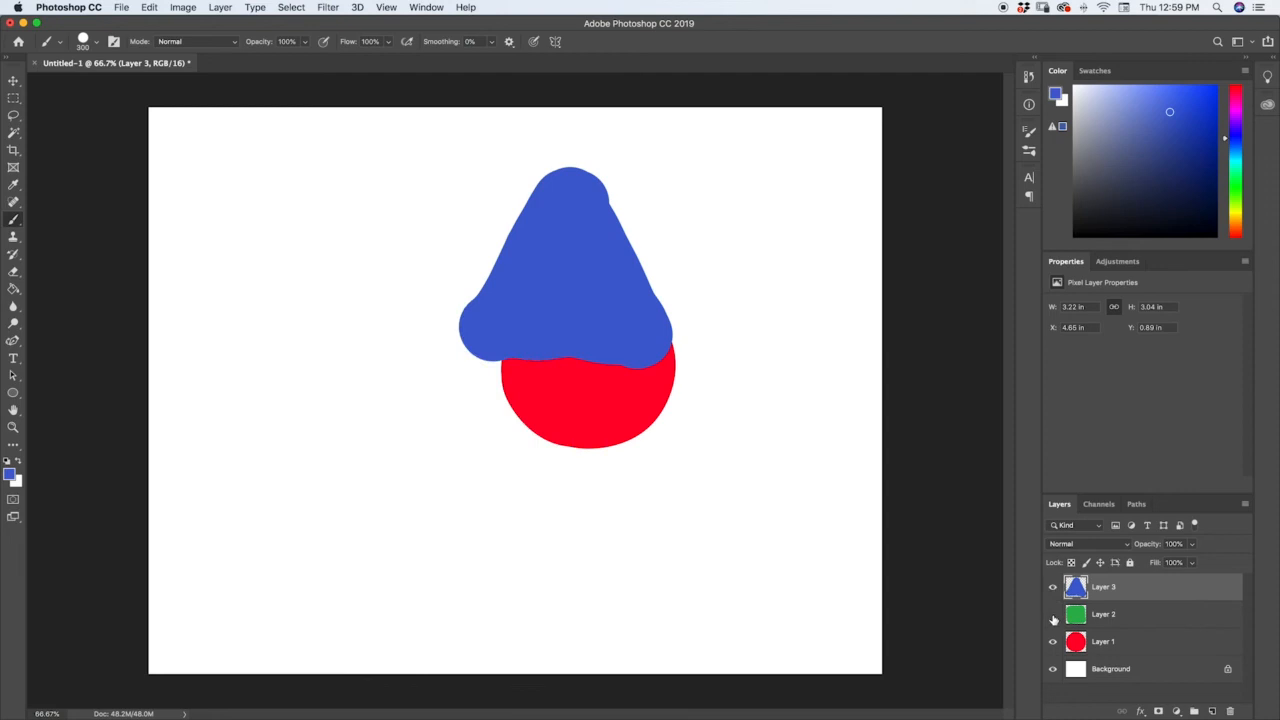
click(1052, 614)
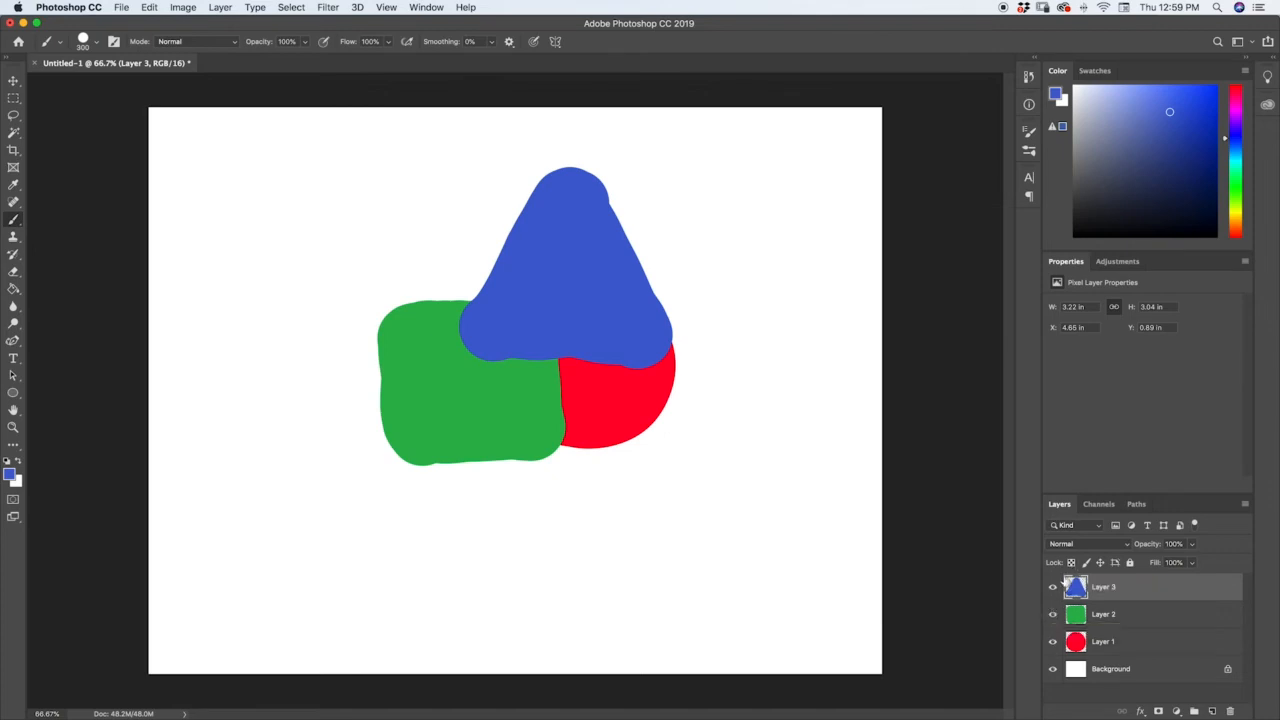
mouse_move(1052, 588)
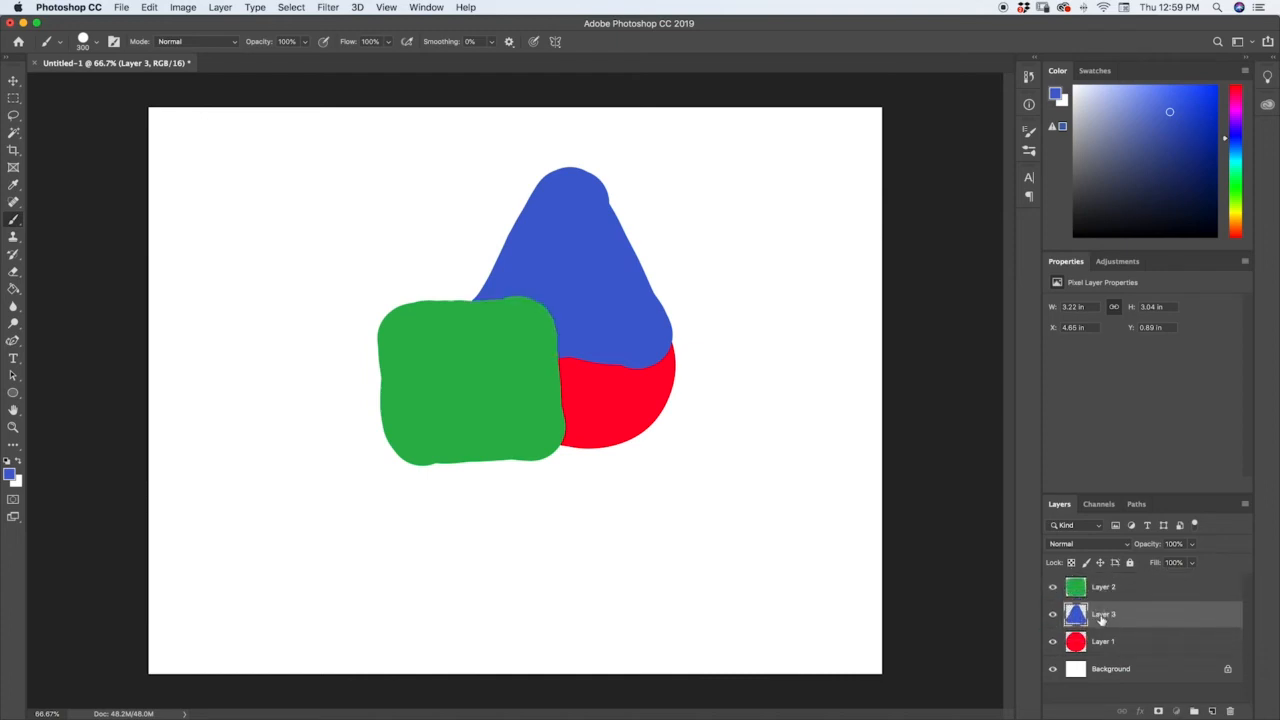
drag(1104, 640, 1104, 610)
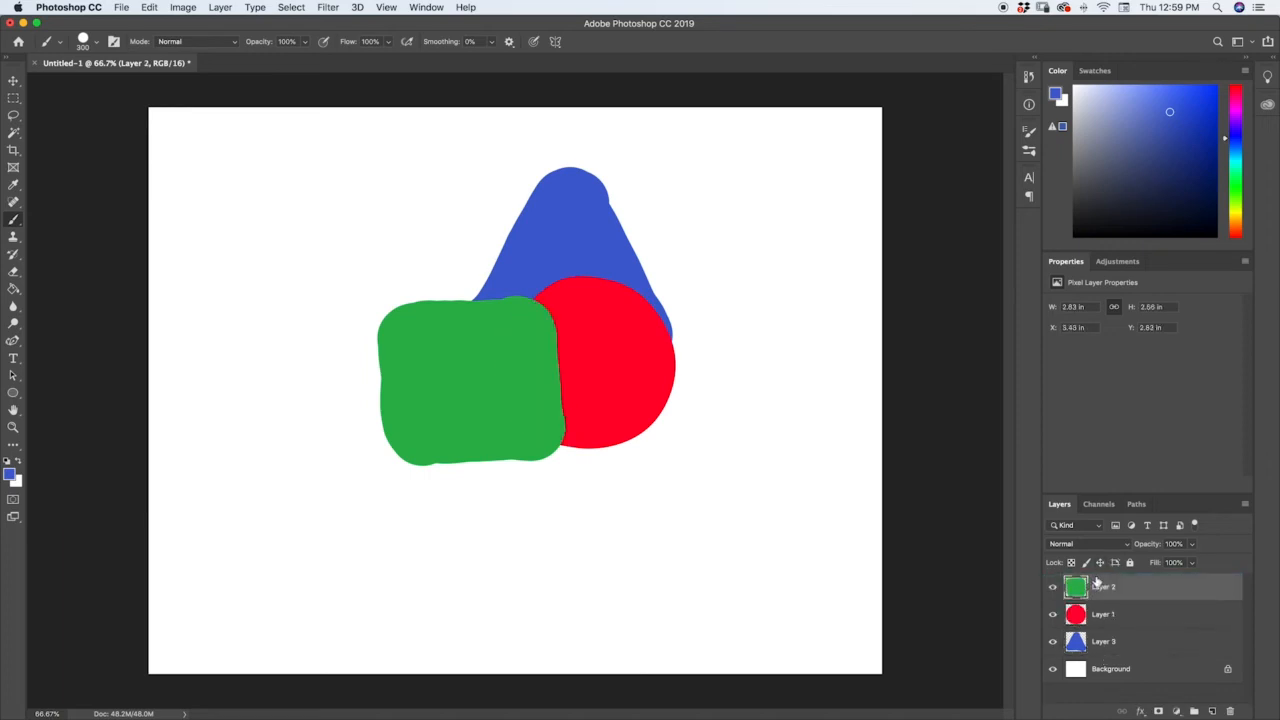
With the Move tool, place the green square at the upper left of the canvas
key(cmd+t)
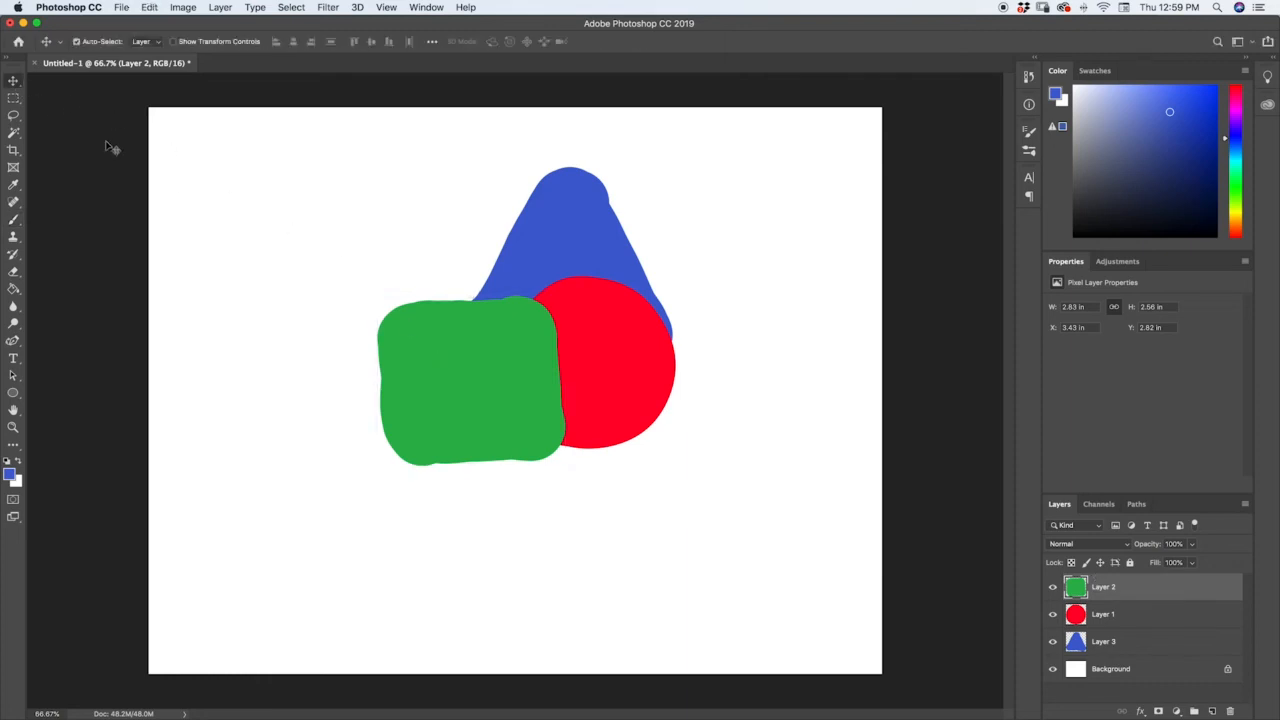
drag(470, 380, 590, 350)
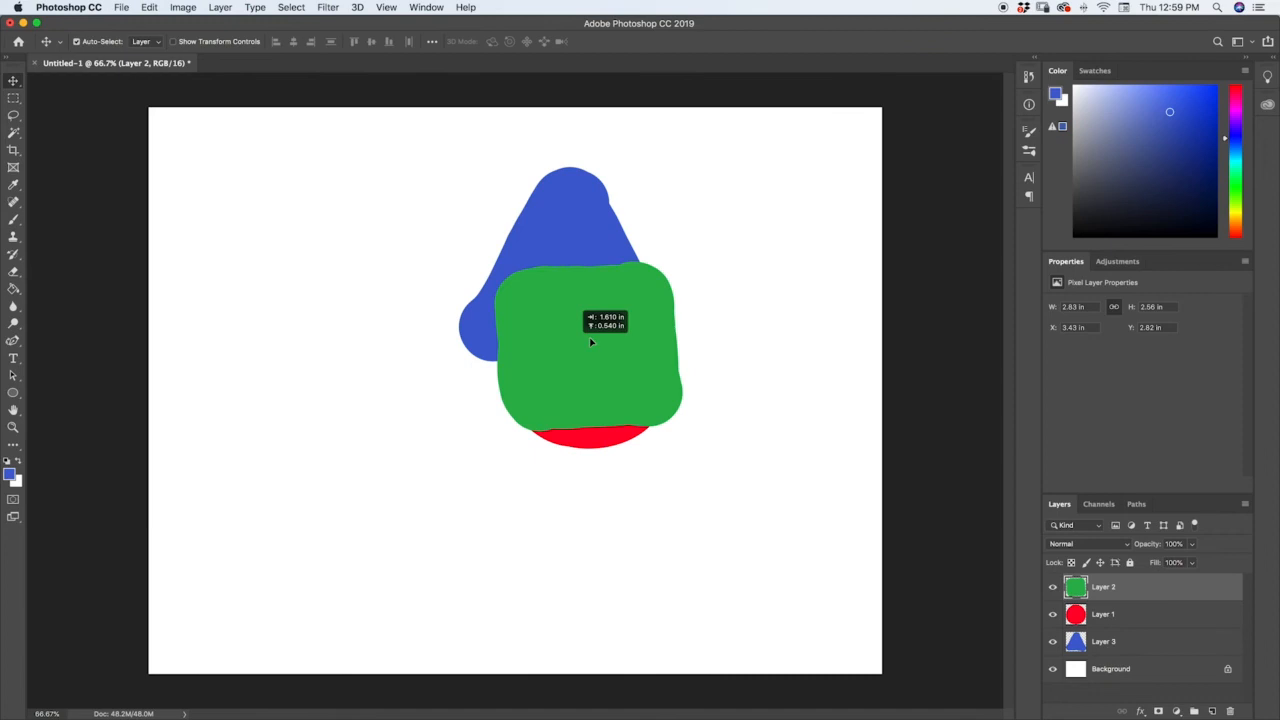
drag(590, 344, 464, 320)
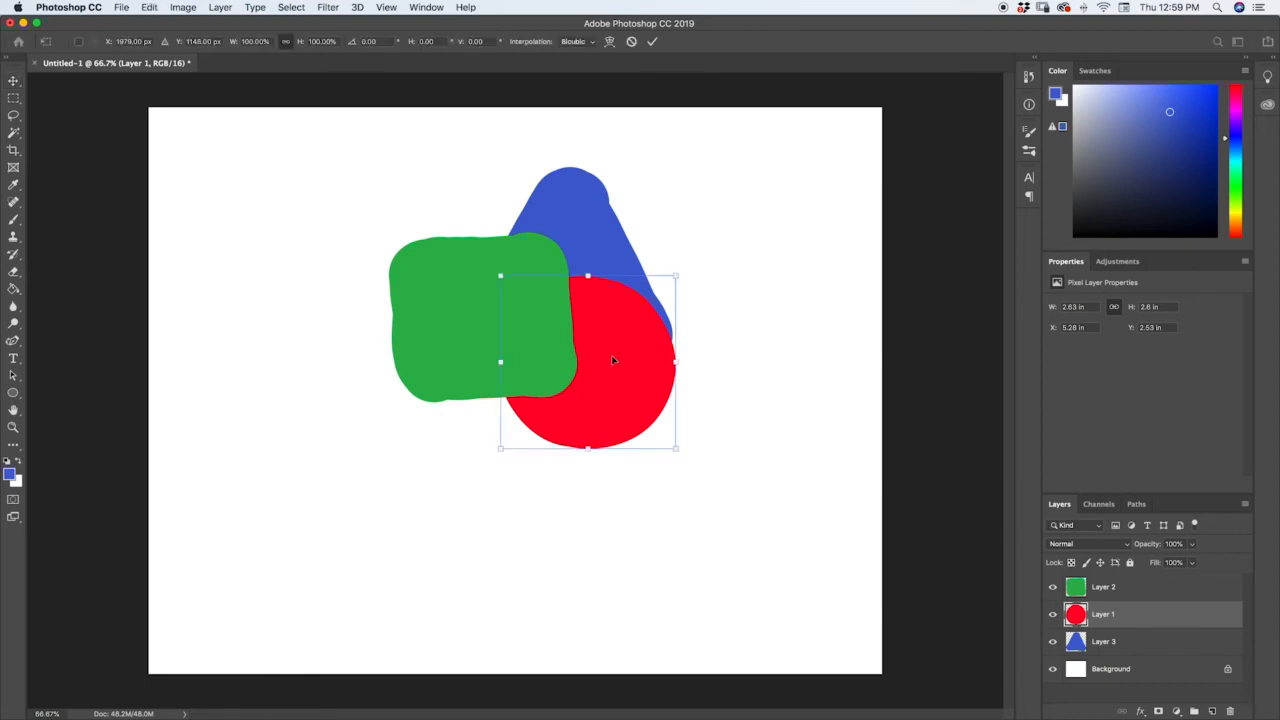
Move the red circle to the square's lower right and the blue triangle to the lower left
drag(612, 360, 504, 482)
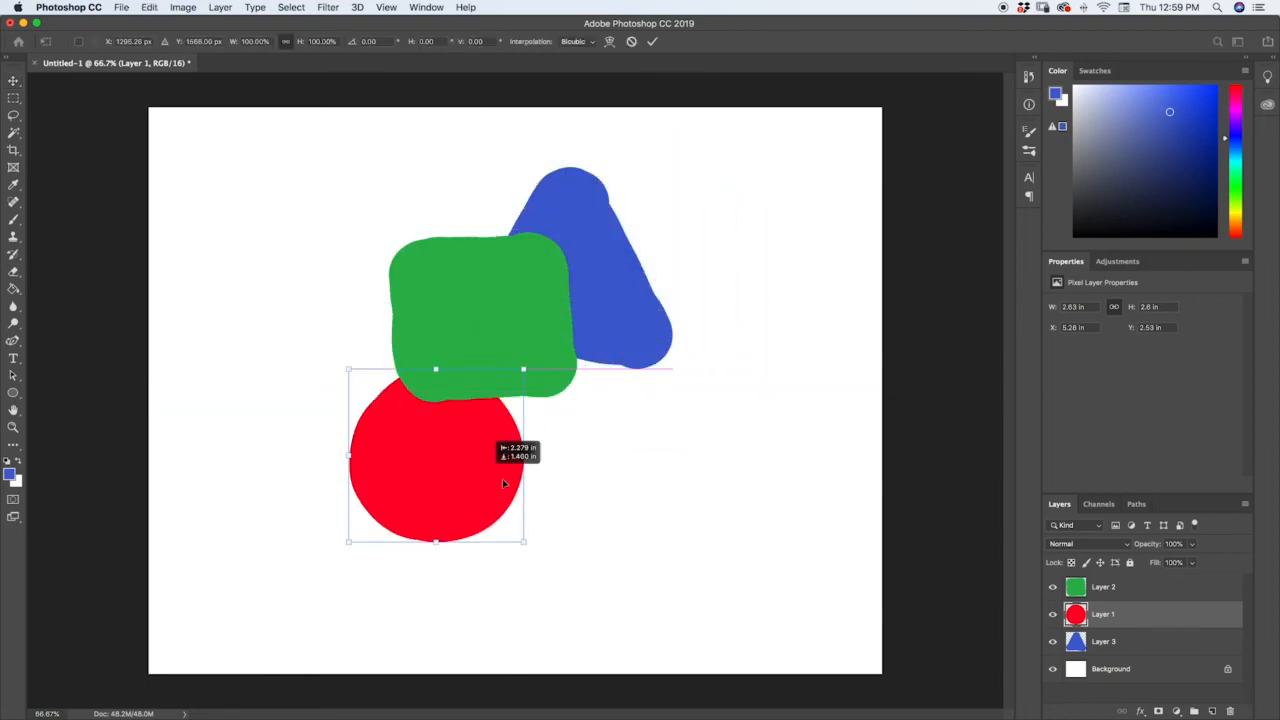
drag(436, 456, 570, 410)
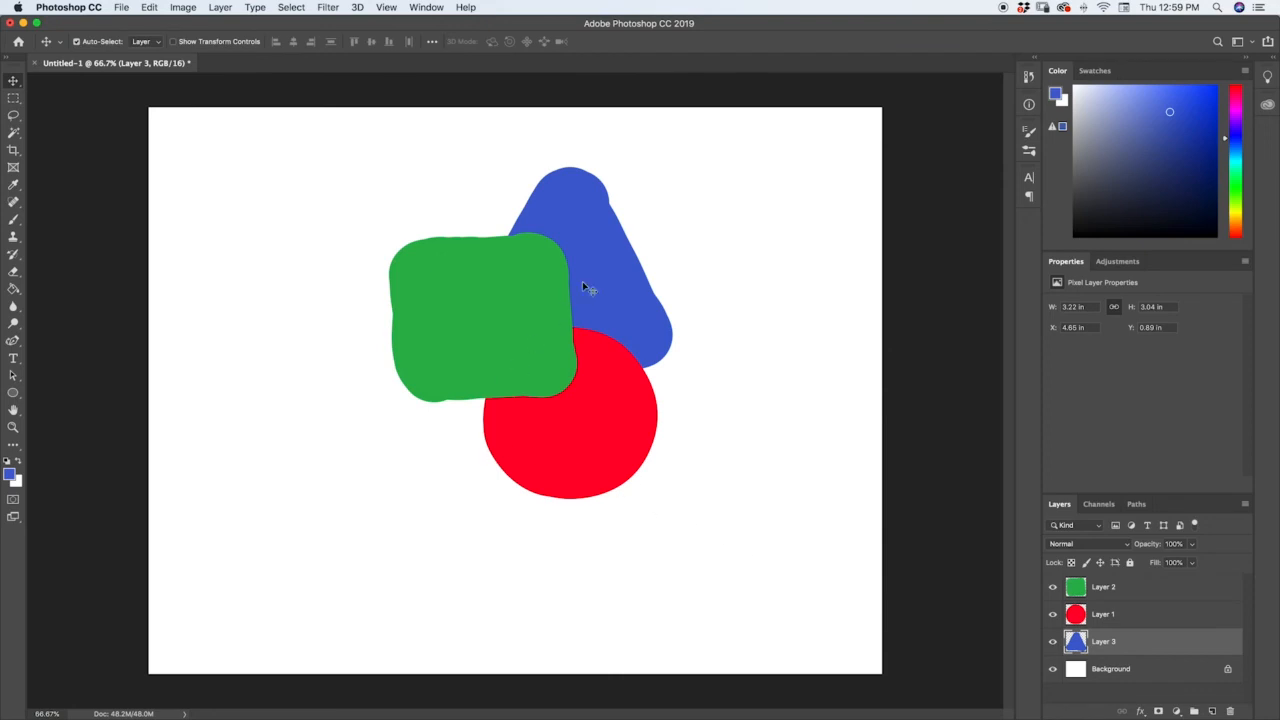
mouse_move(622, 258)
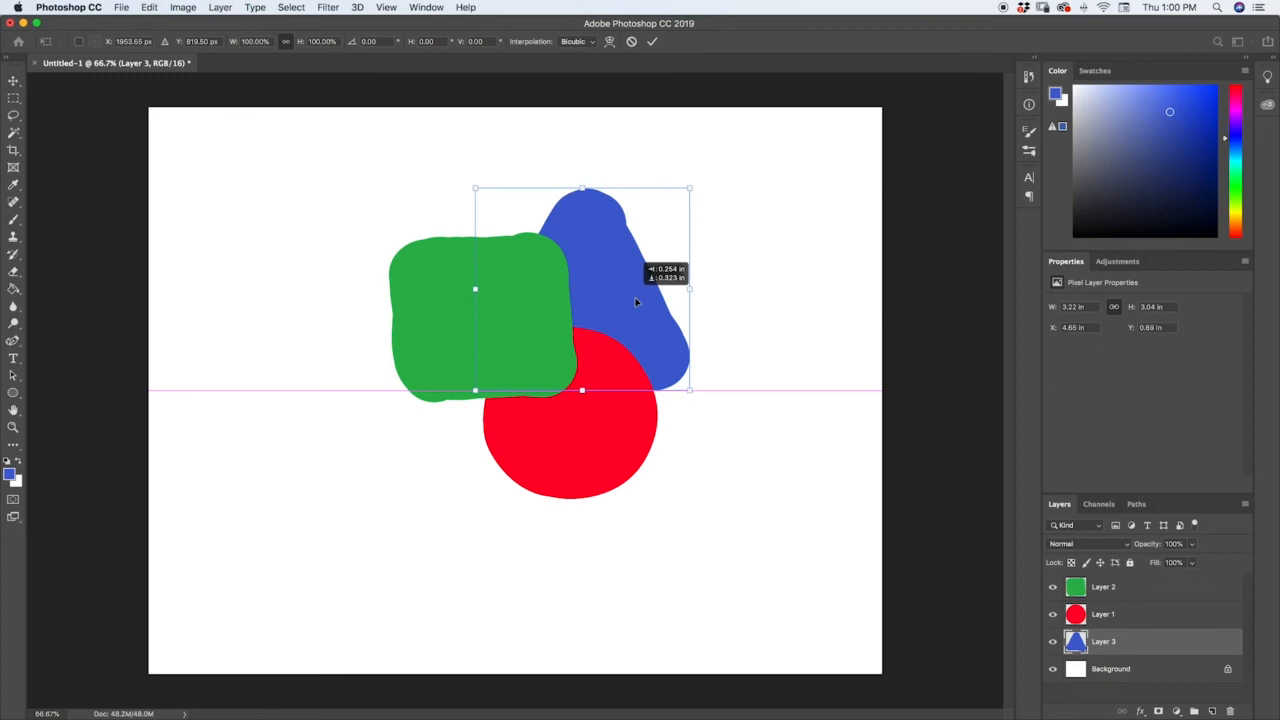
drag(636, 290, 528, 418)
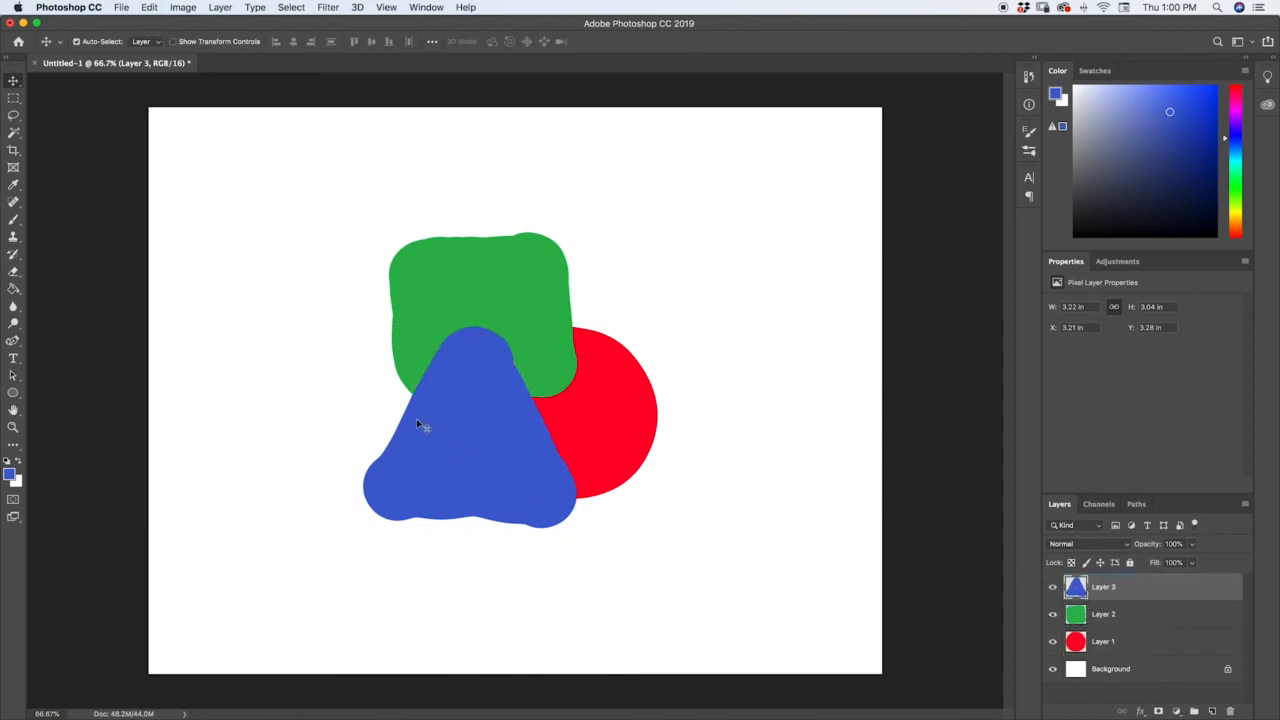
mouse_move(422, 430)
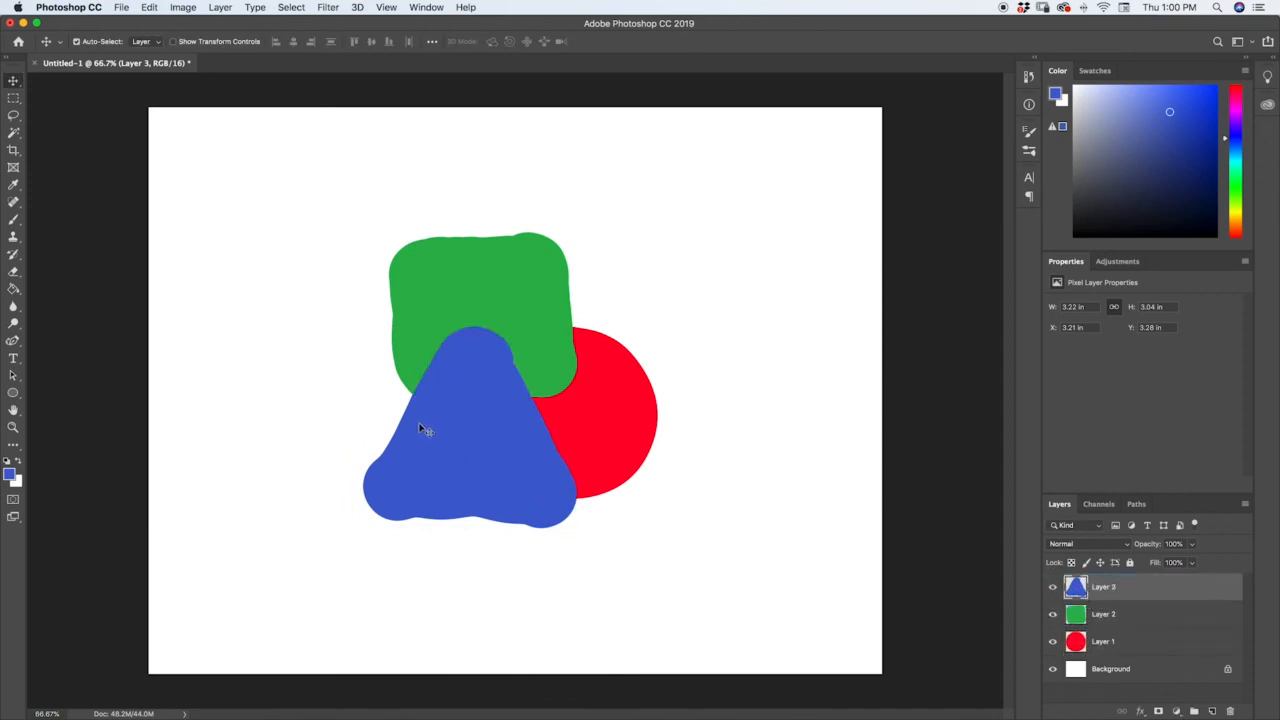
mouse_move(450, 348)
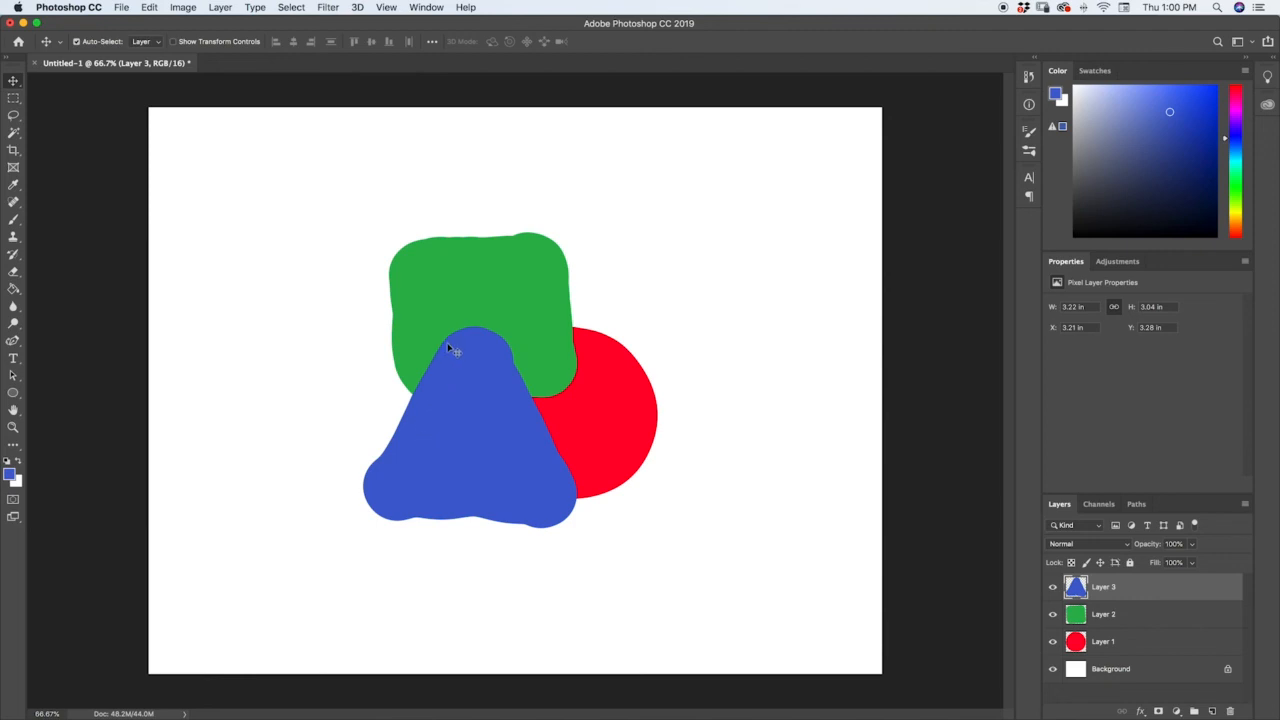
mouse_move(464, 348)
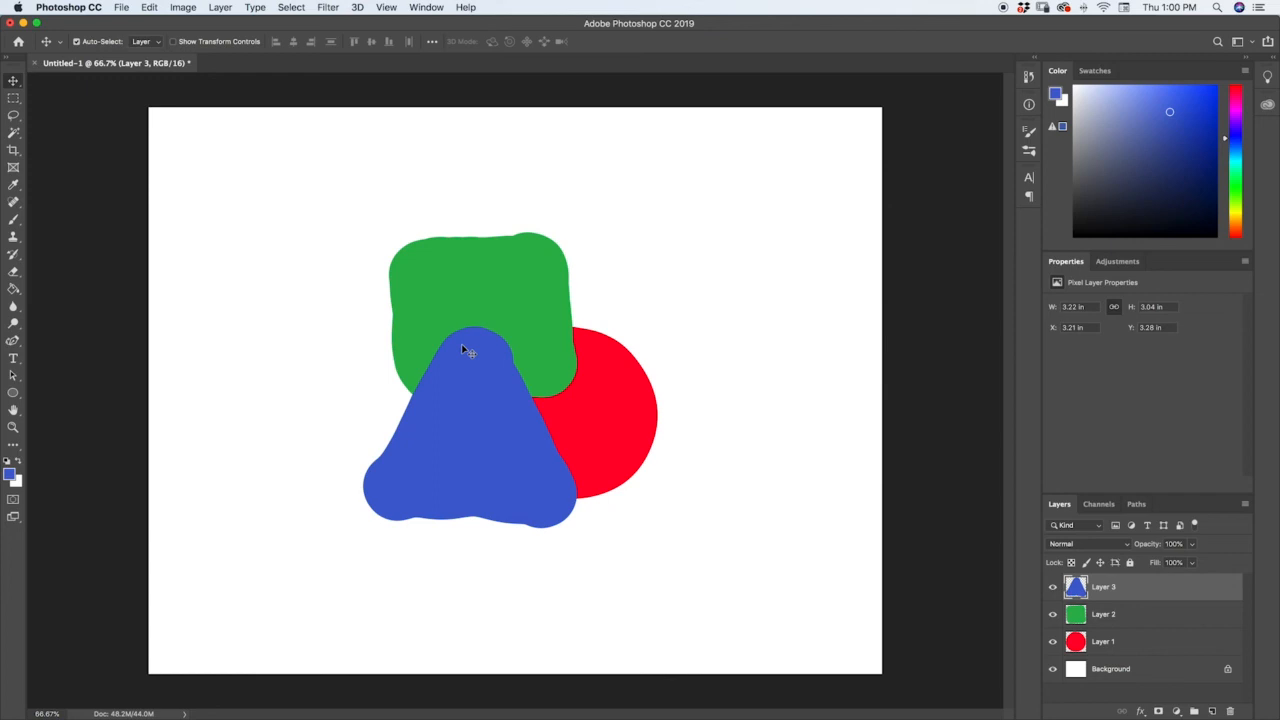
mouse_move(468, 348)
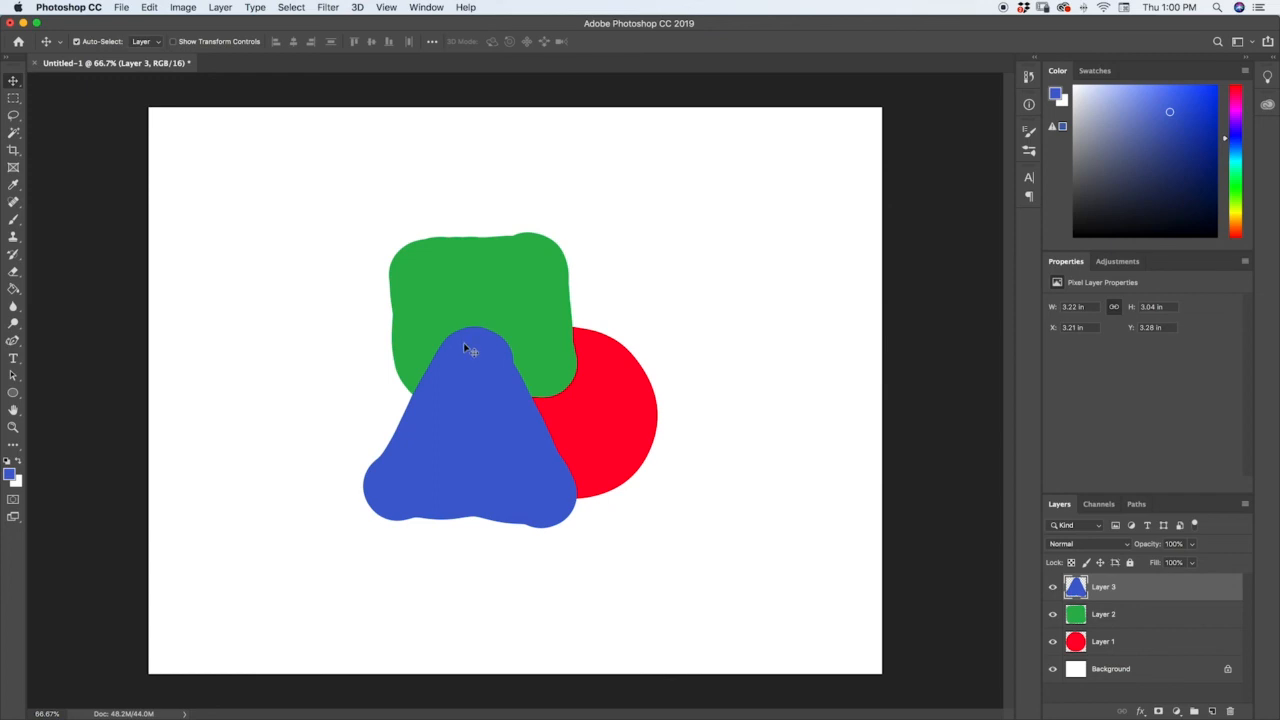
mouse_move(470, 350)
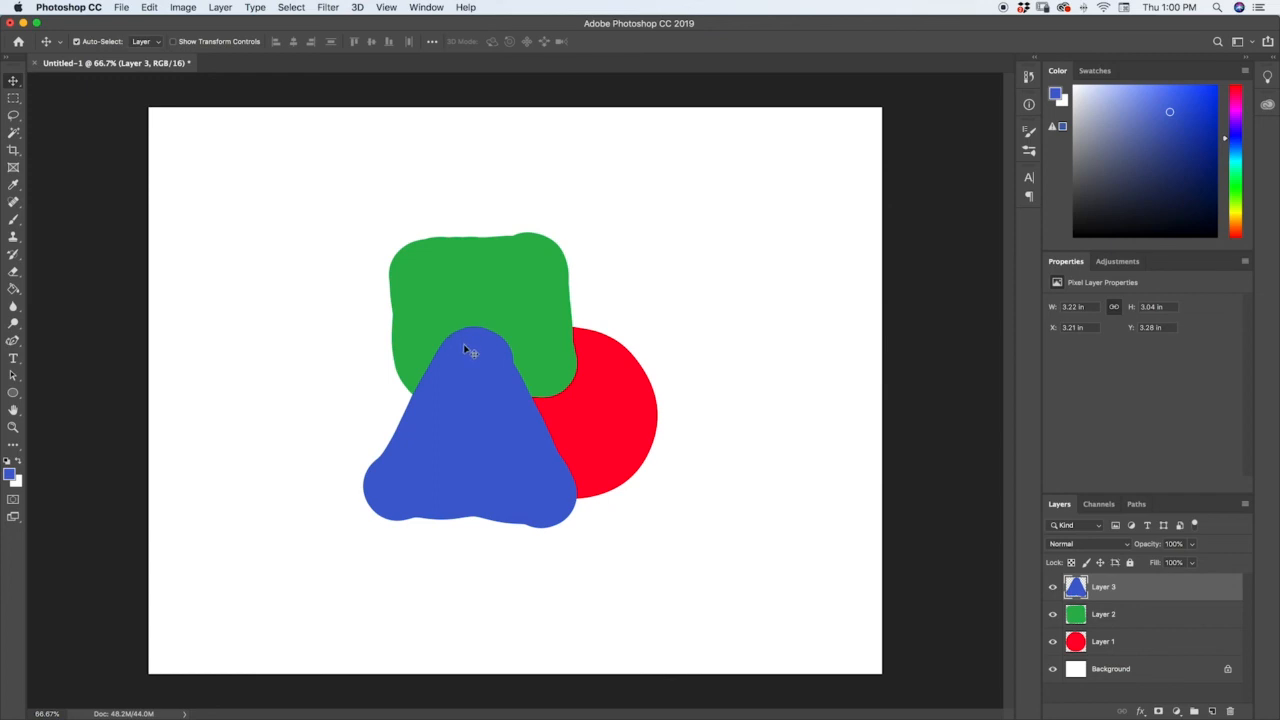
mouse_move(452, 396)
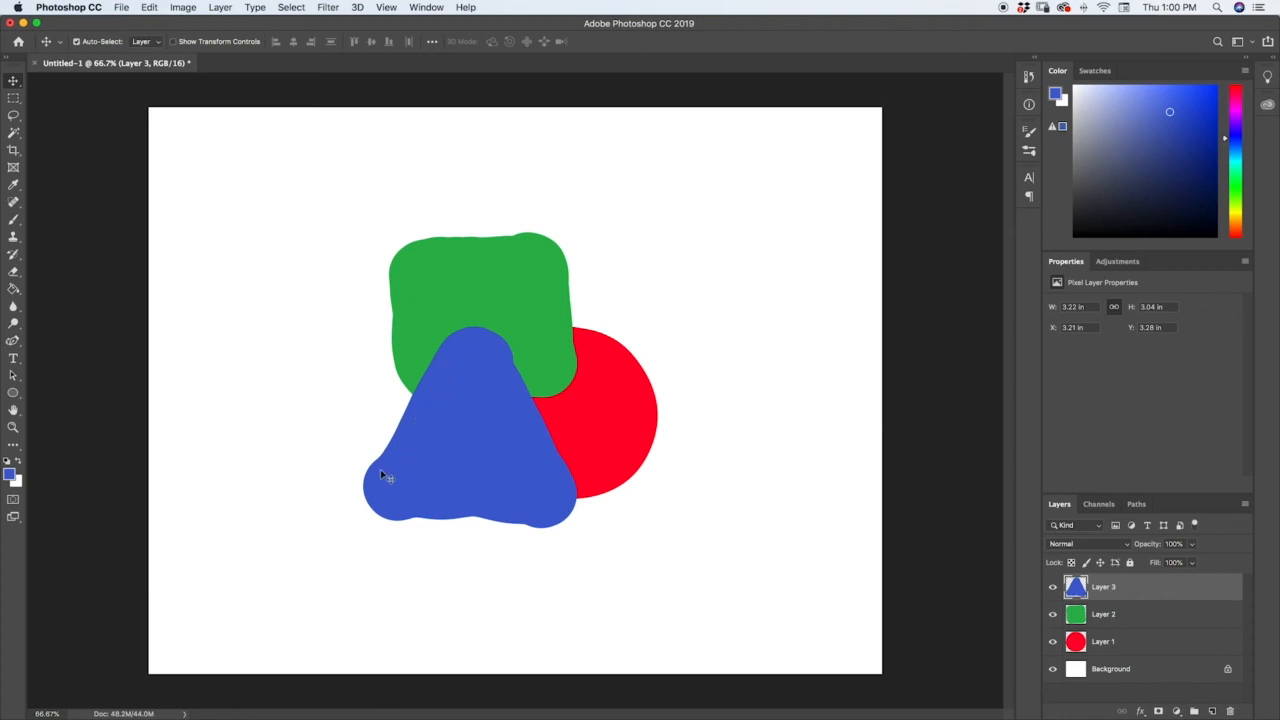
mouse_move(444, 398)
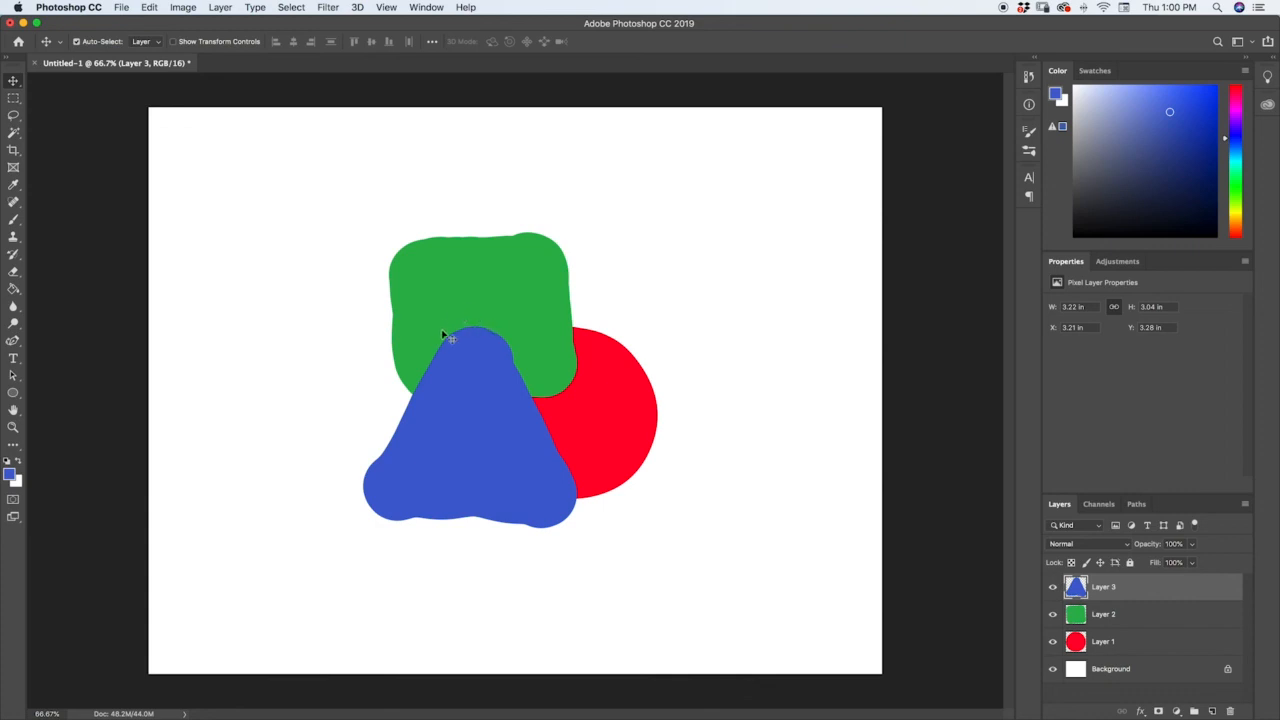
mouse_move(456, 348)
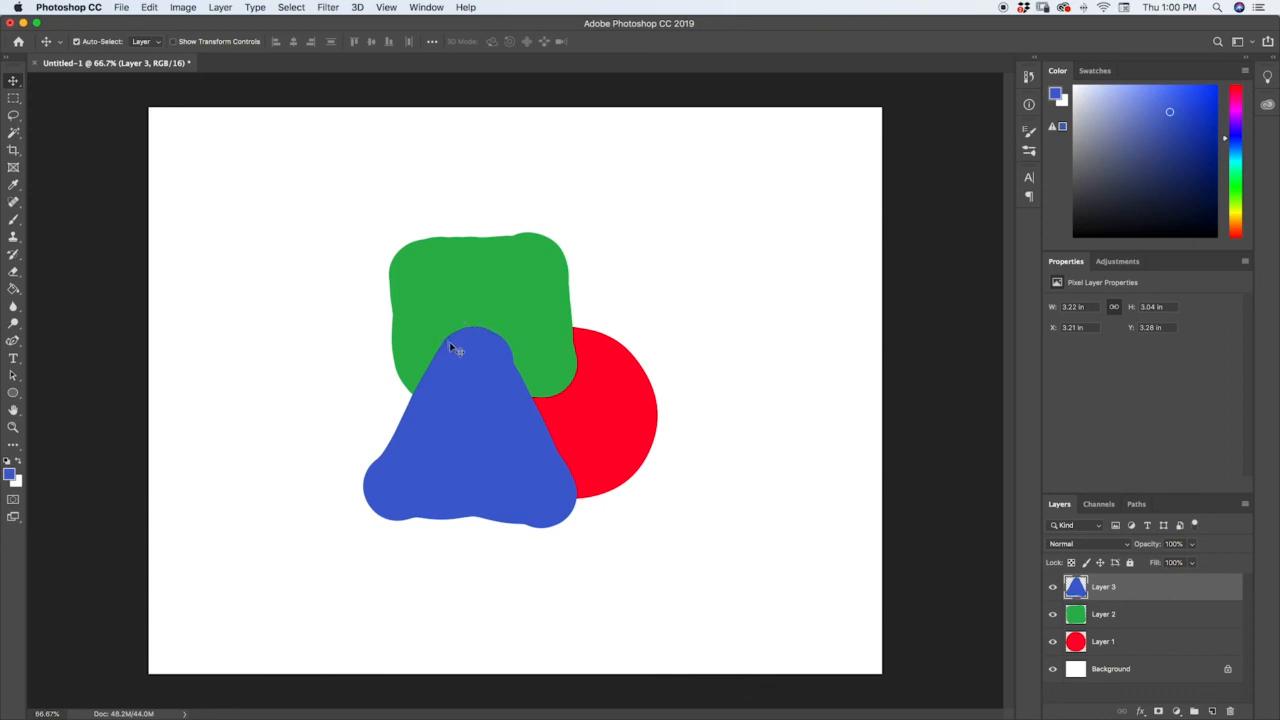
mouse_move(456, 412)
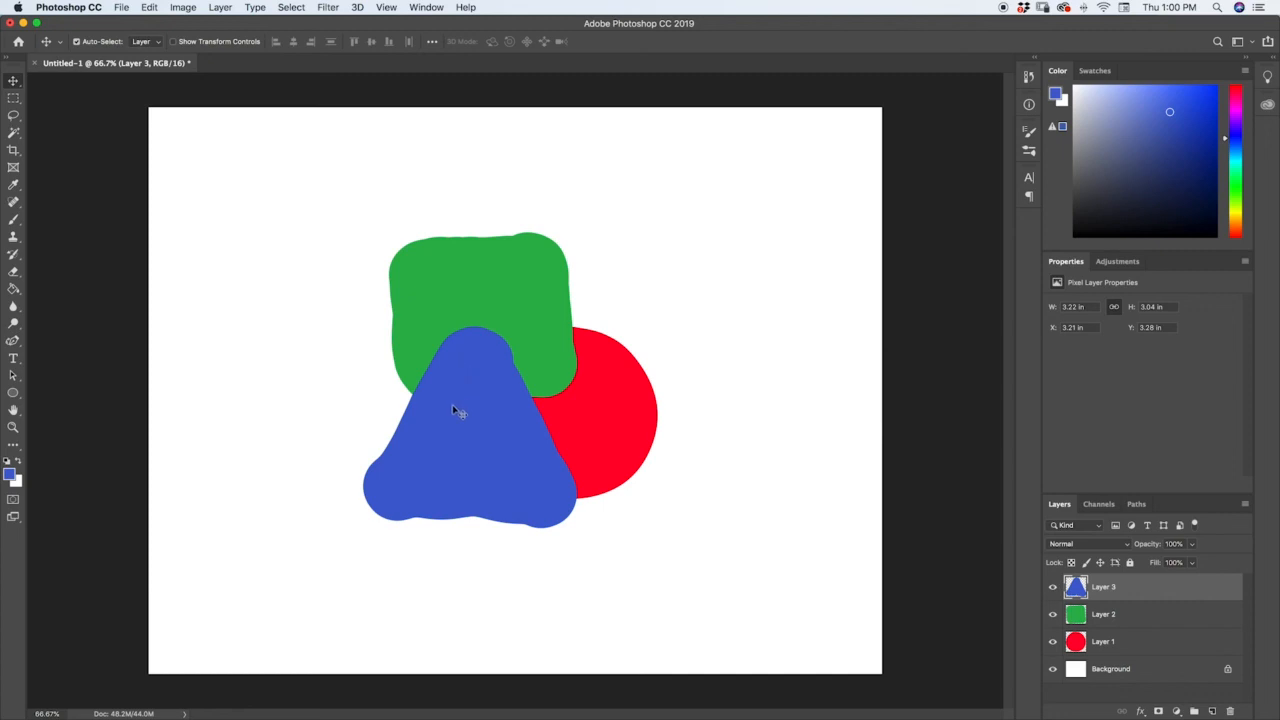
mouse_move(488, 404)
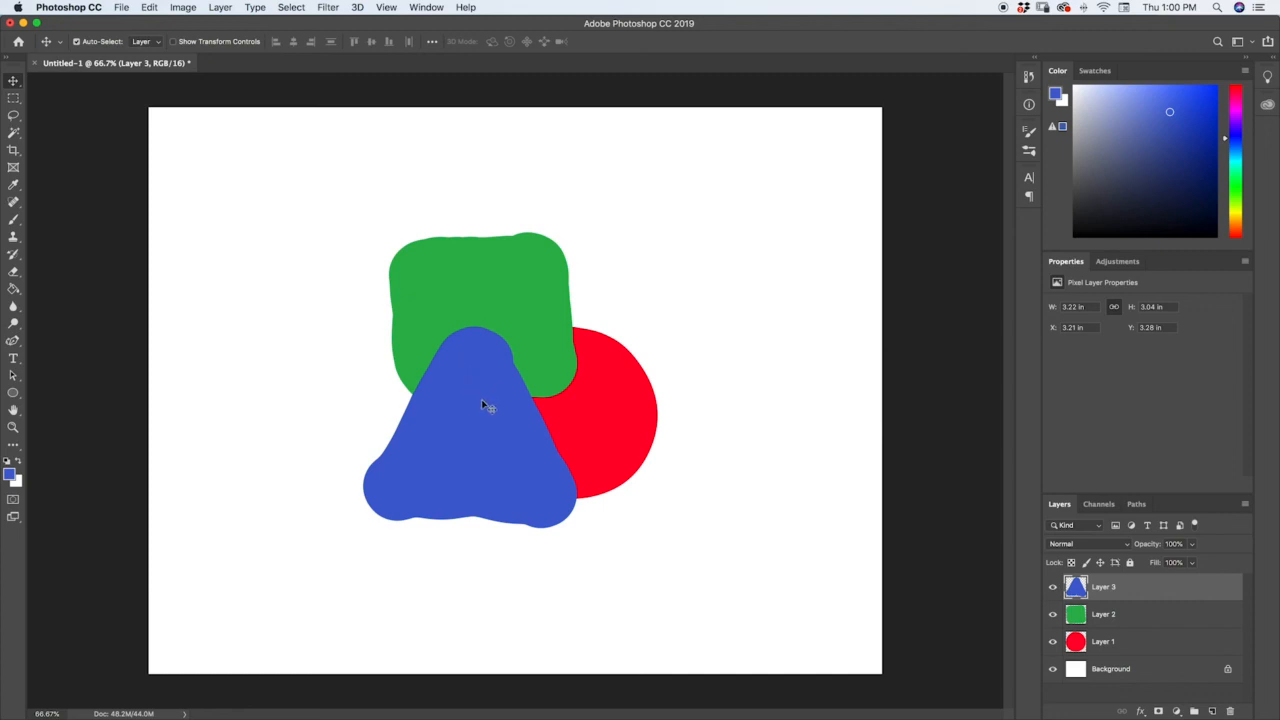
mouse_move(516, 360)
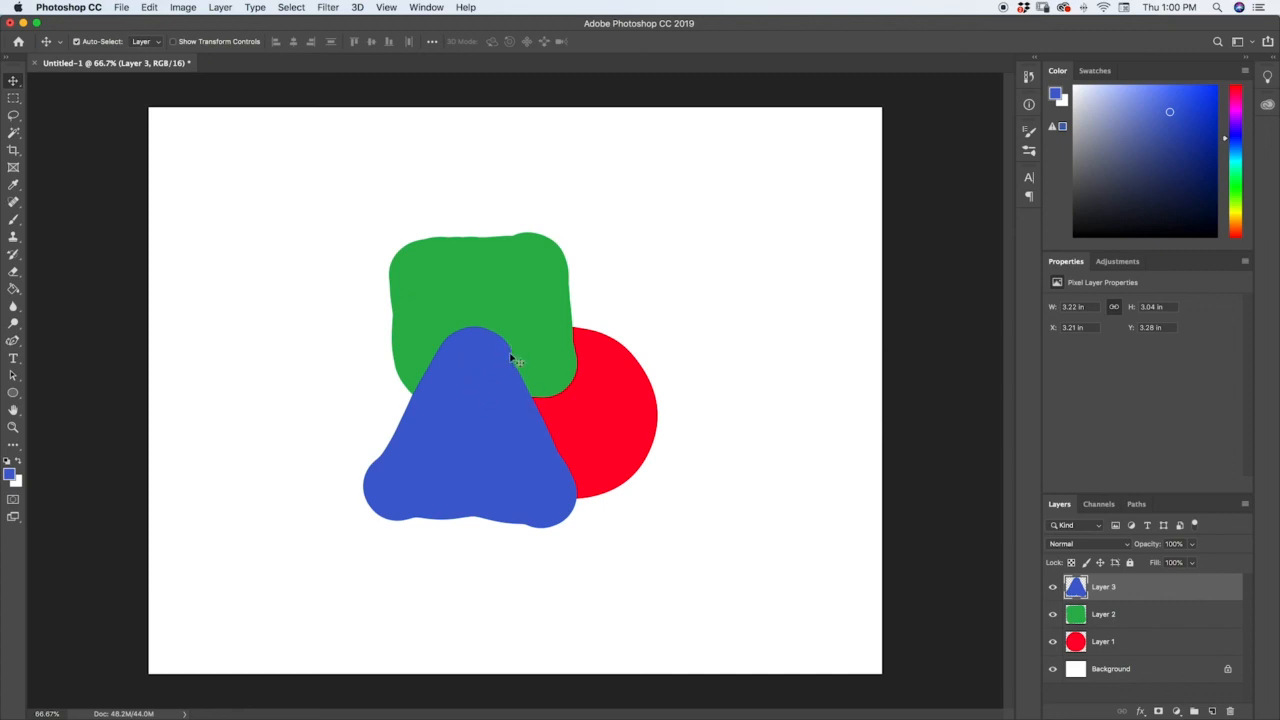
mouse_move(480, 324)
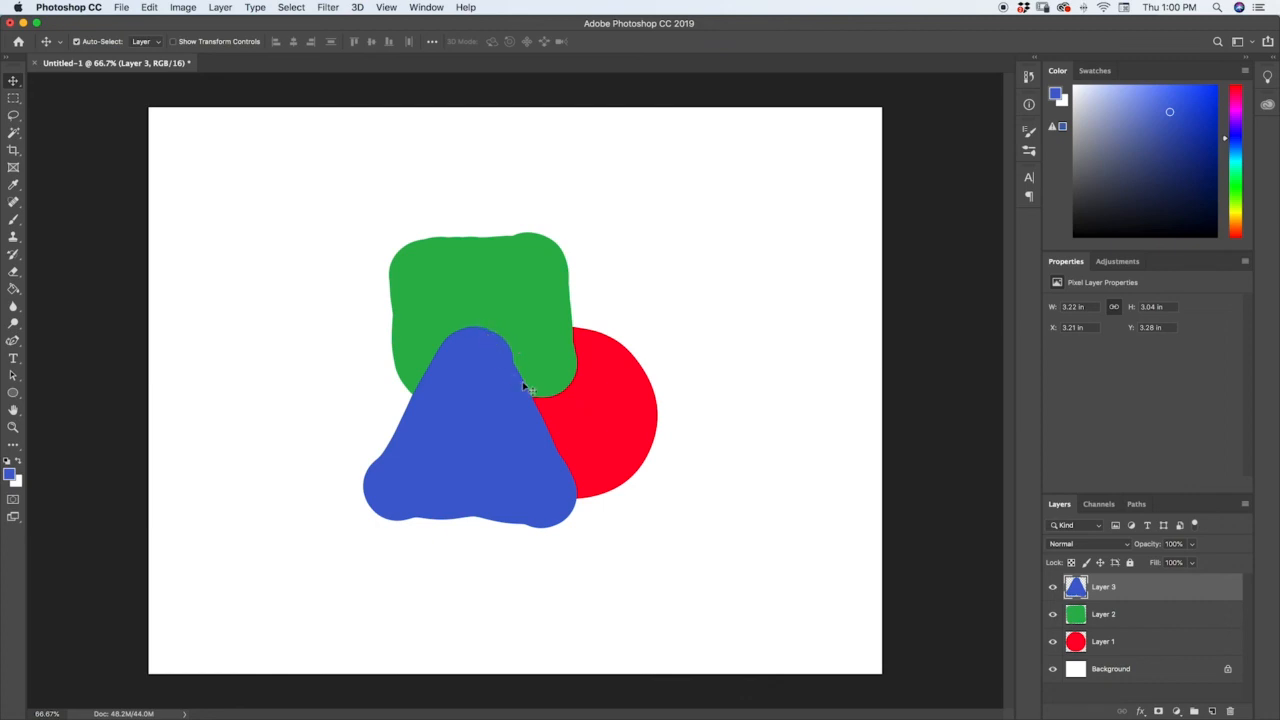
mouse_move(504, 350)
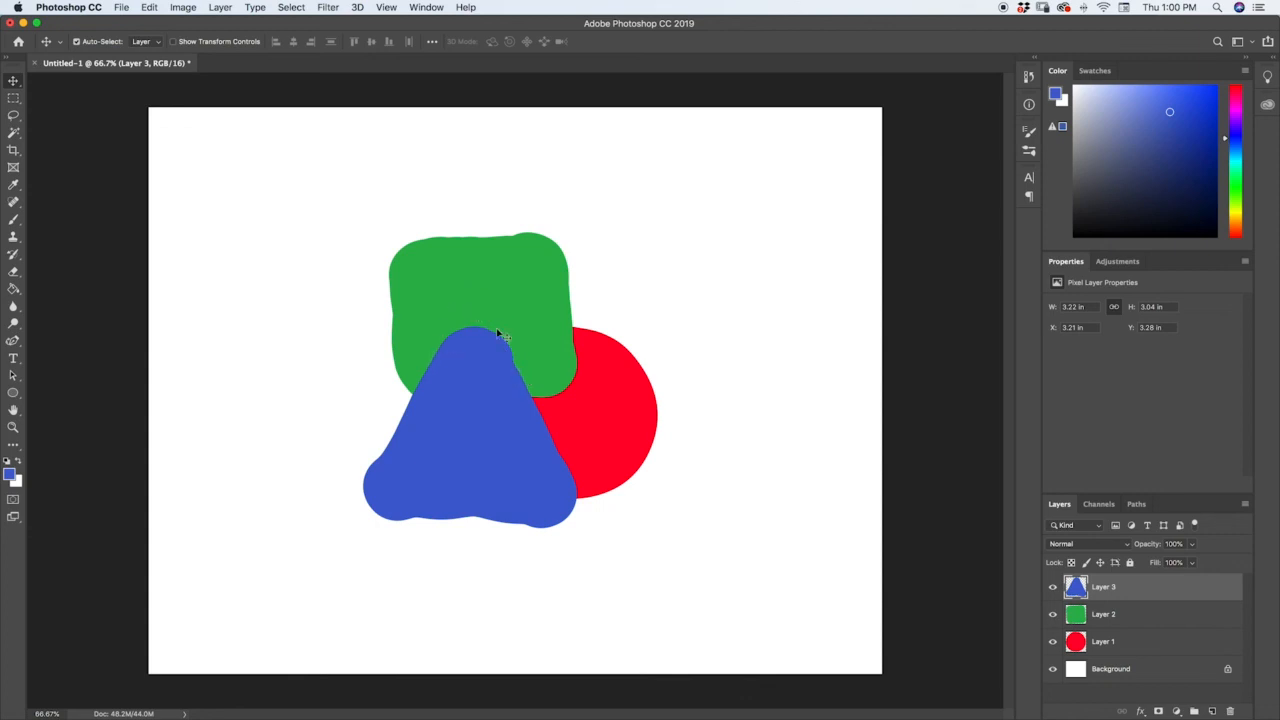
mouse_move(472, 430)
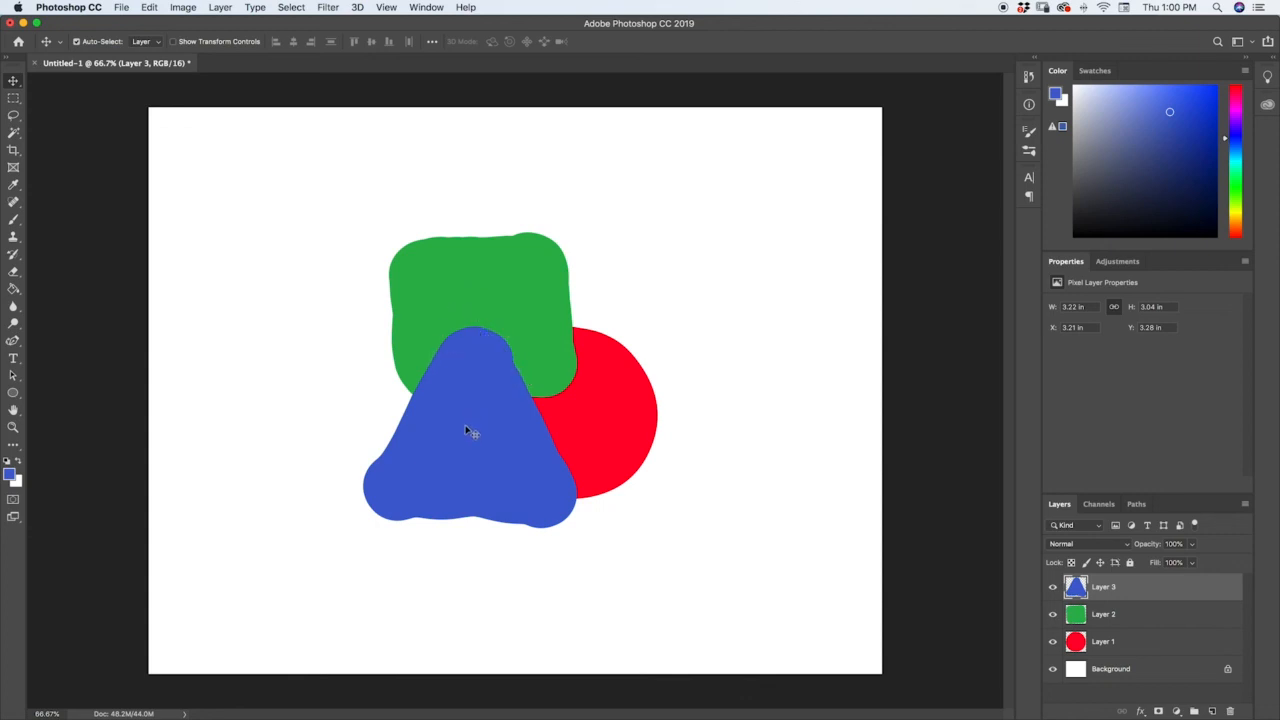